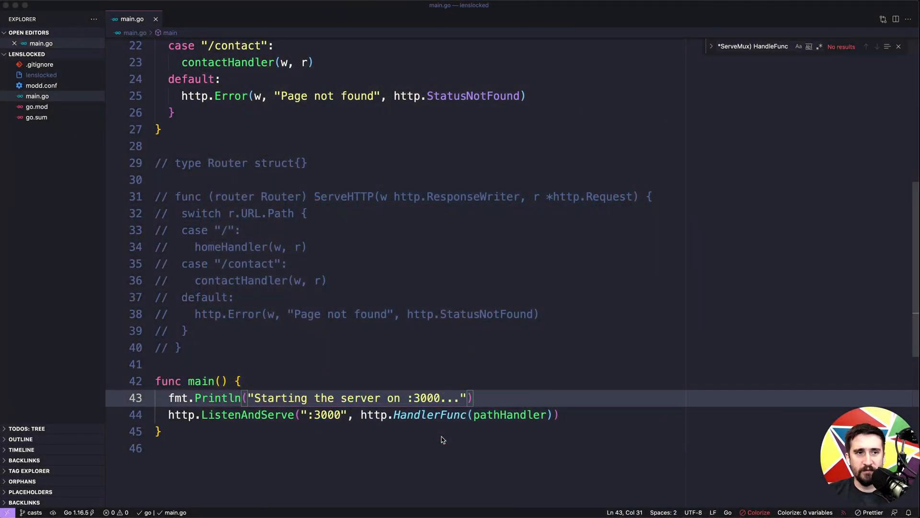
# Inspect the contactHandler function and the ListenAndServe call in main
pyautogui.click(313, 380)
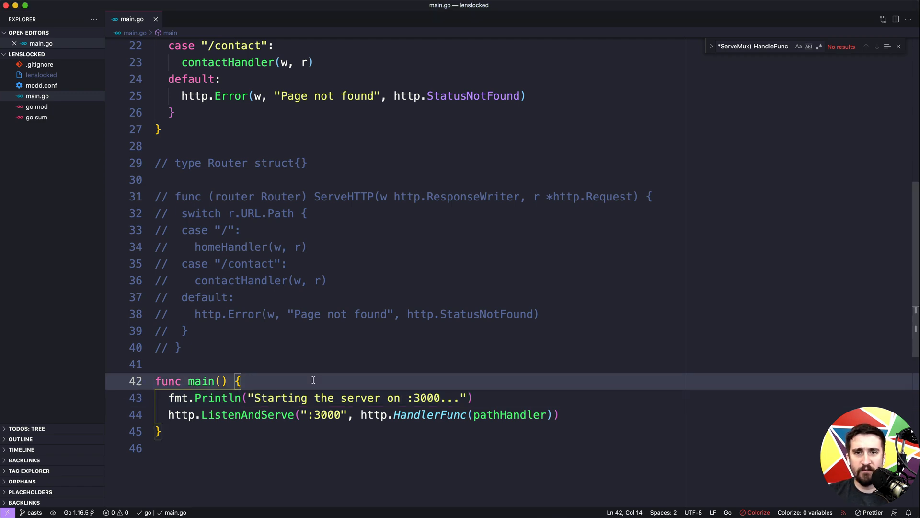
pyautogui.scroll(3)
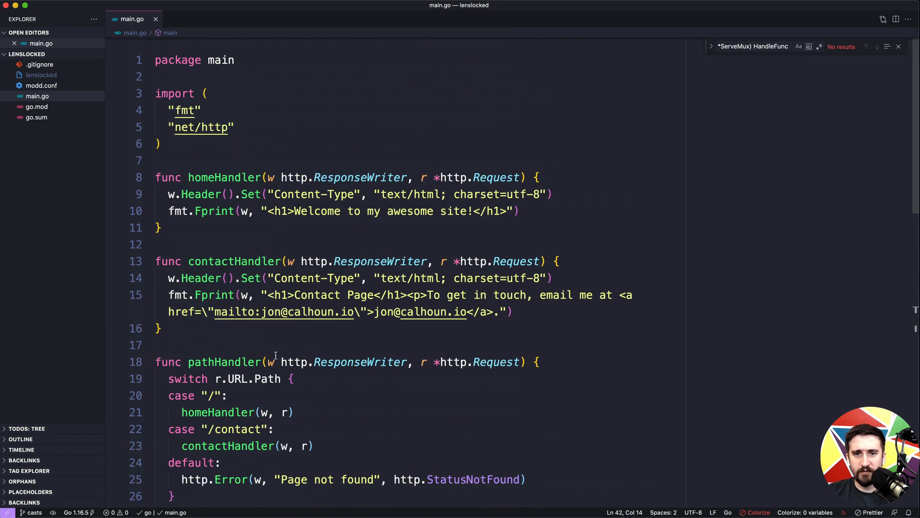
pyautogui.doubleClick(234, 261)
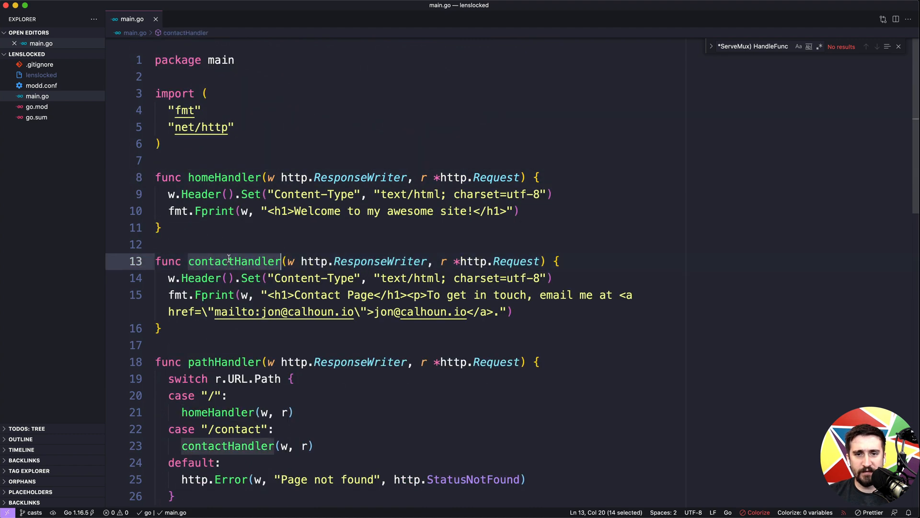
pyautogui.moveTo(234, 261)
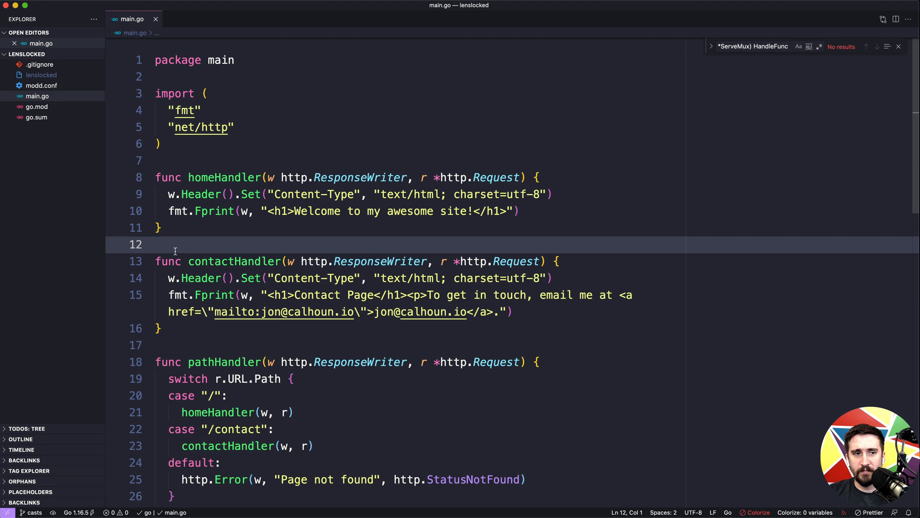
pyautogui.moveTo(205, 245)
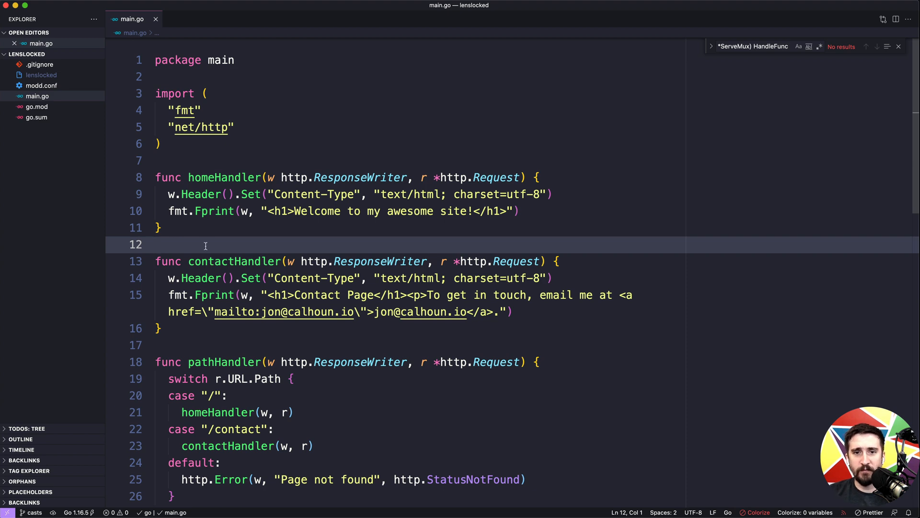
pyautogui.scroll(-3)
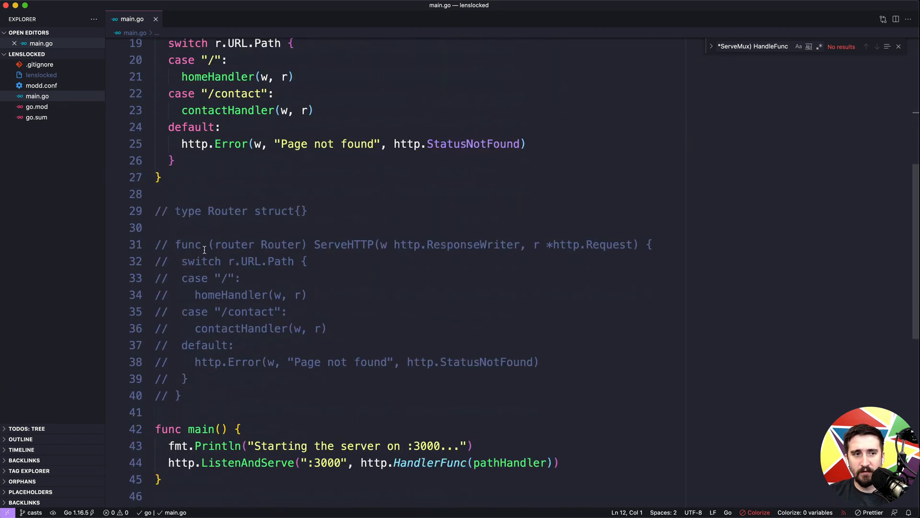
pyautogui.scroll(-3)
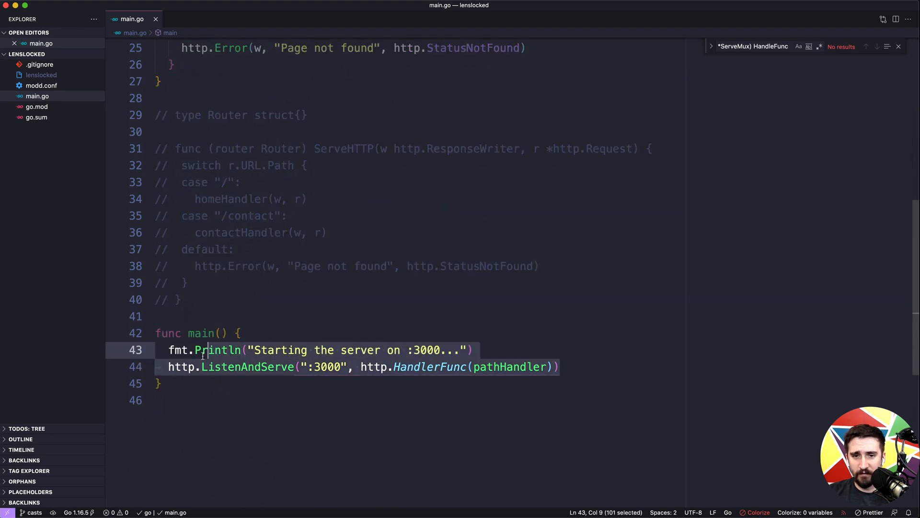
pyautogui.click(390, 367)
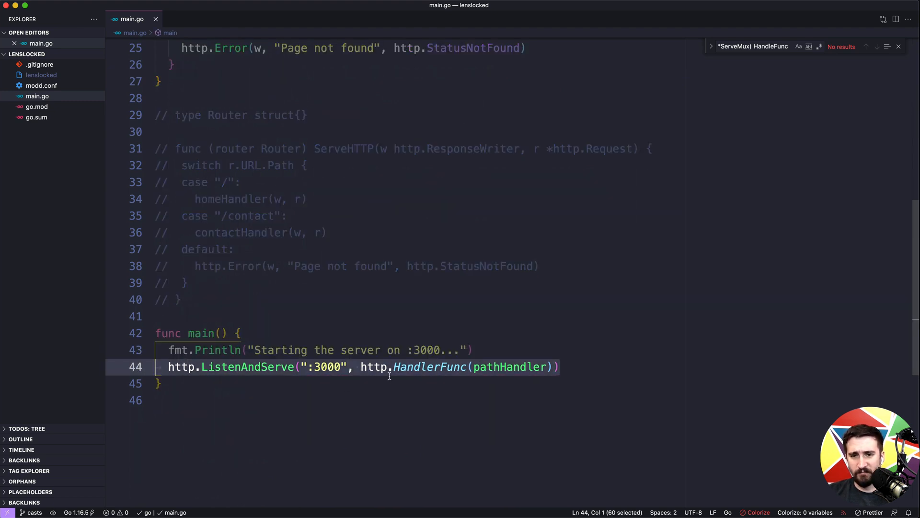
pyautogui.click(240, 333)
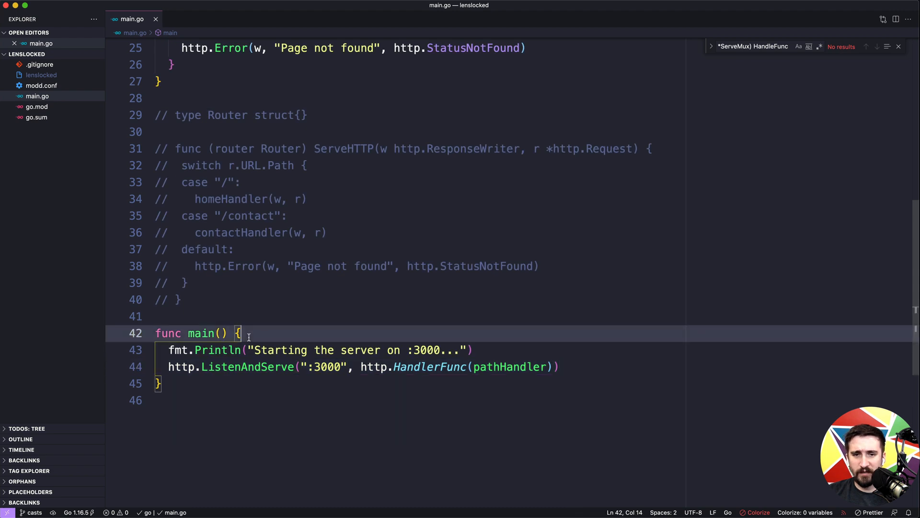
pyautogui.moveTo(263, 346)
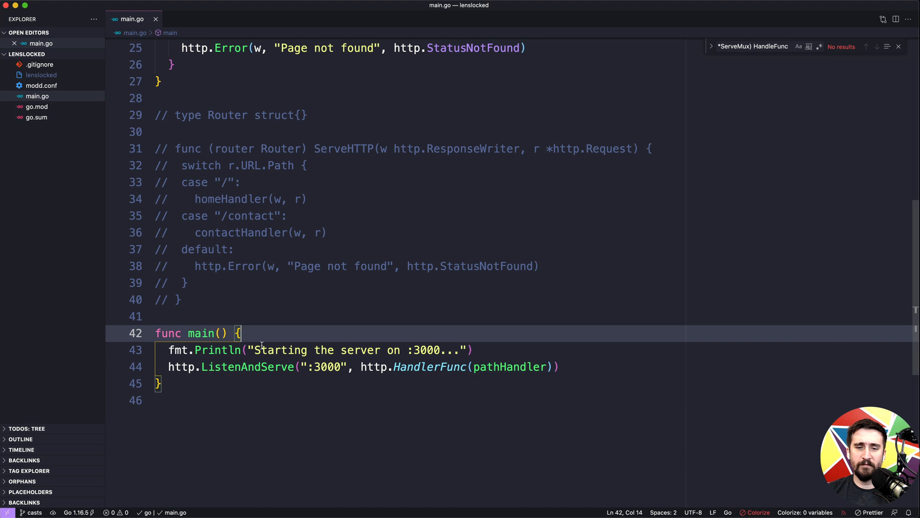
# Register homeHandler for "/" and contactHandler for "/contact", and pass nil to ListenAndServe
pyautogui.write('h')
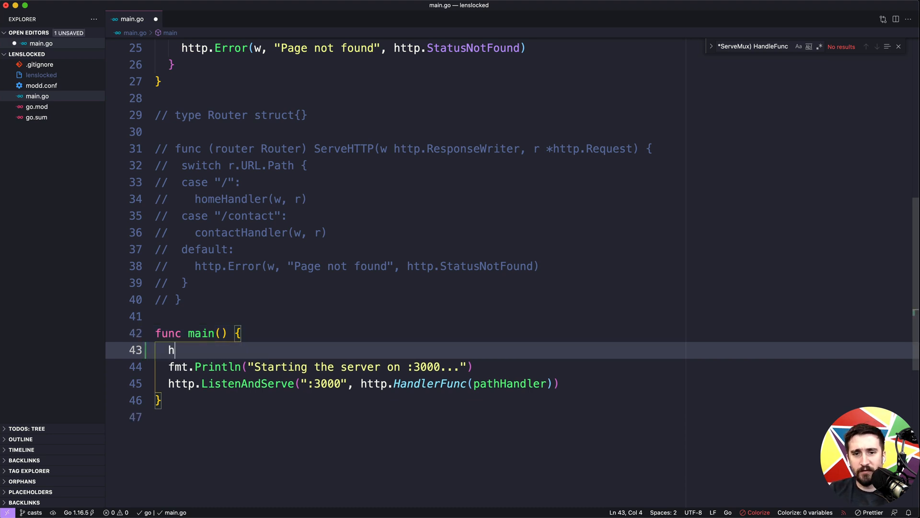
pyautogui.write('ttp.HandleFunc')
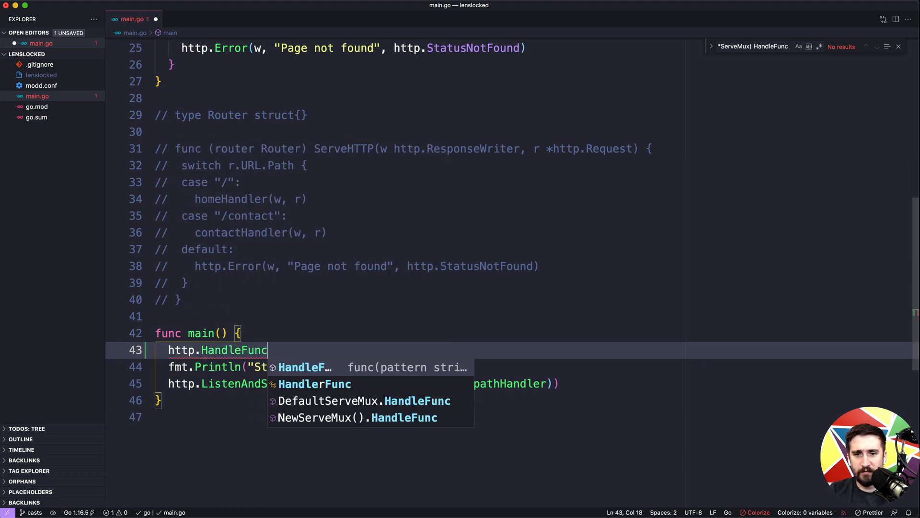
pyautogui.write('("/")')
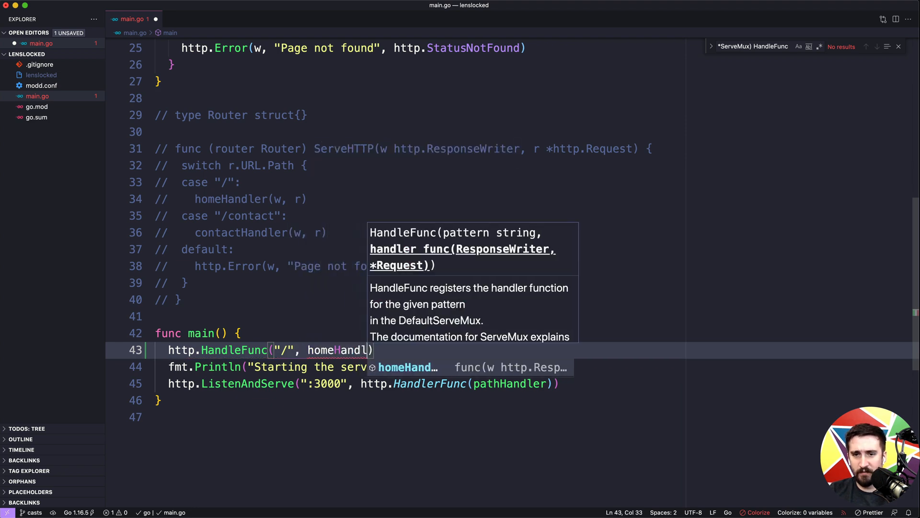
pyautogui.write('http.HandleFunc("/contact", contactHandler')
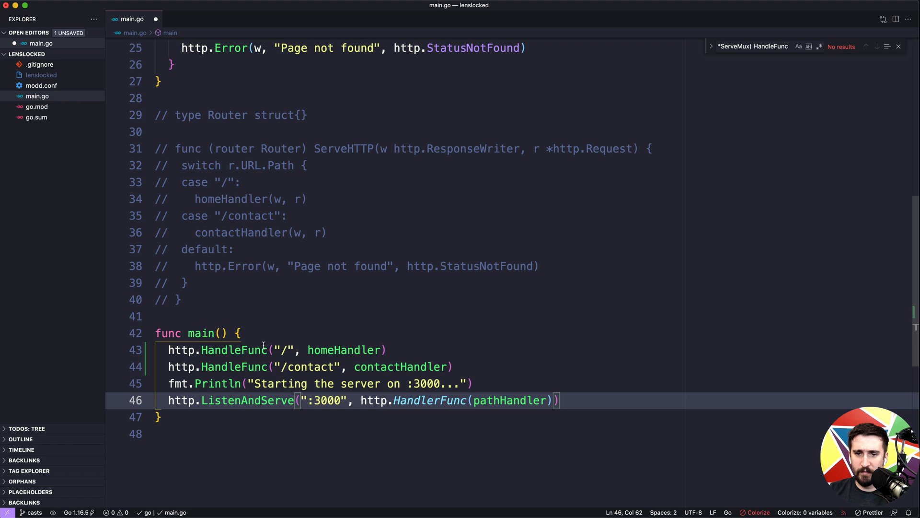
pyautogui.write('nil')
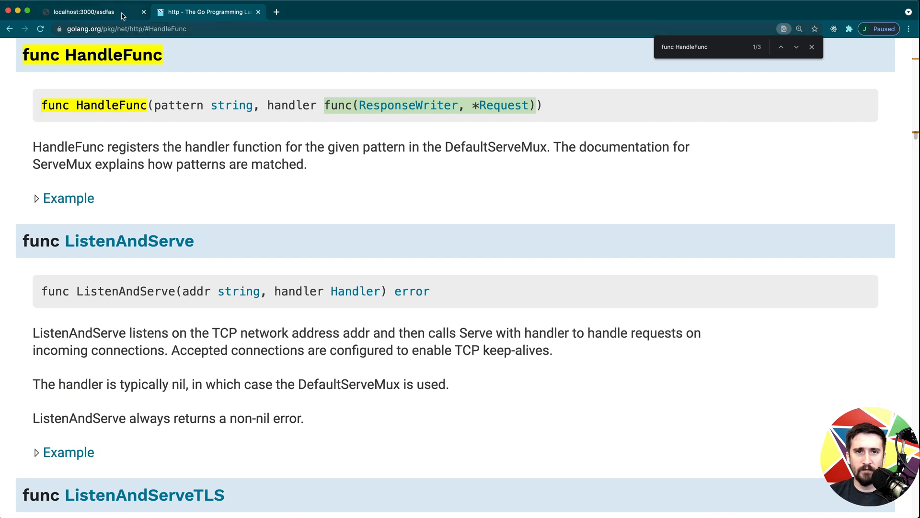
# Reload the localhost tab at localhost:3000/ to show the site's home page
pyautogui.click(89, 12)
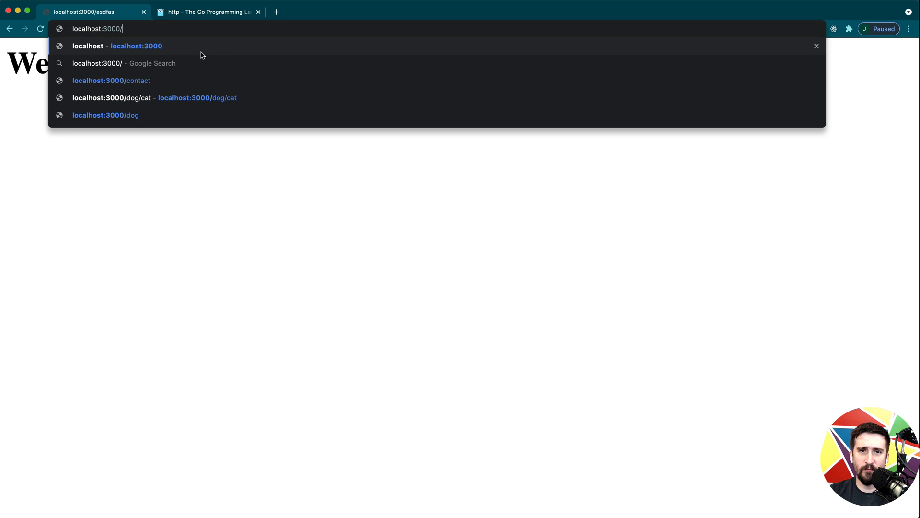
pyautogui.press('Backspace')
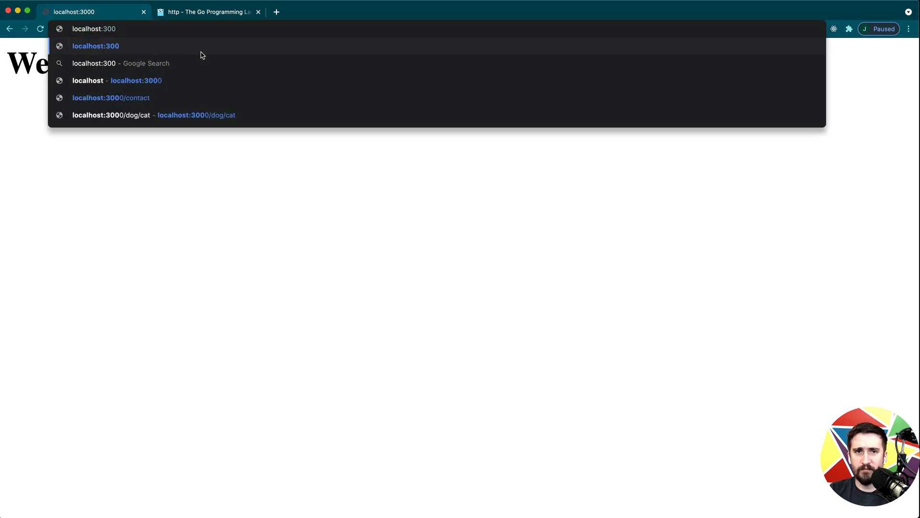
pyautogui.write('0/')
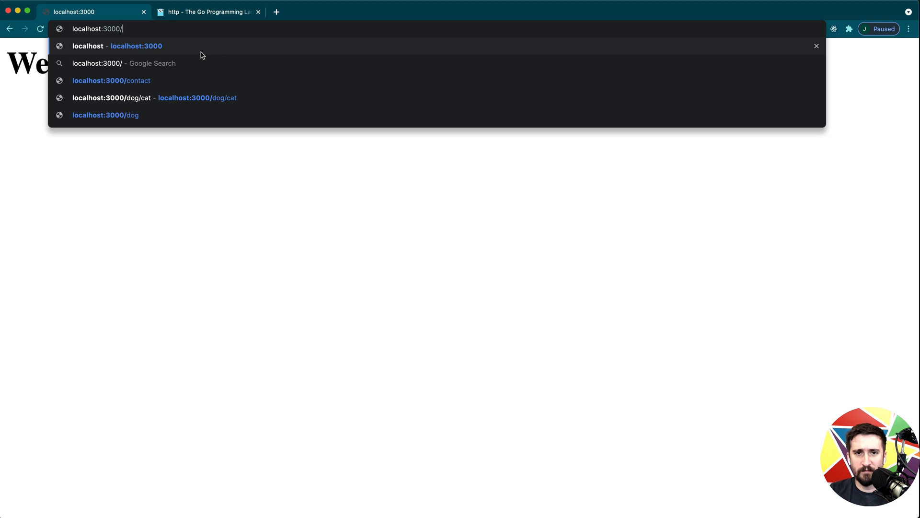
pyautogui.click(110, 81)
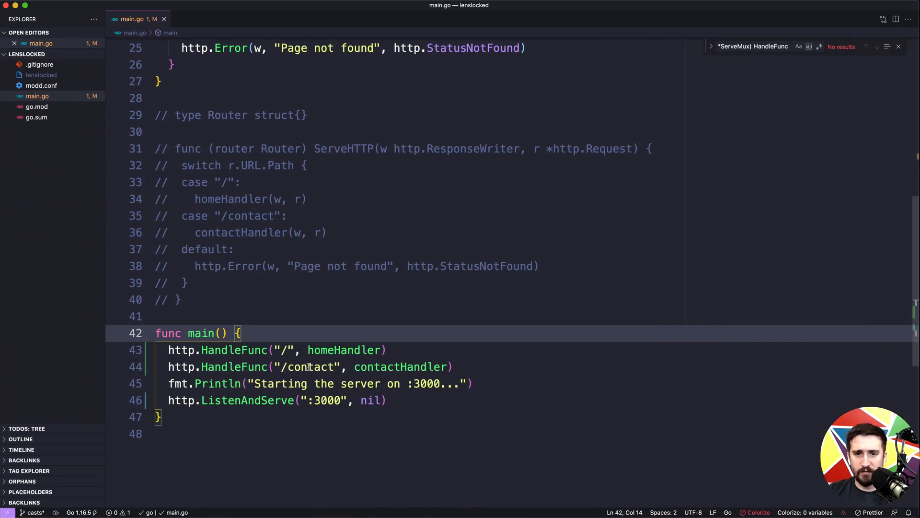
pyautogui.moveTo(232, 350)
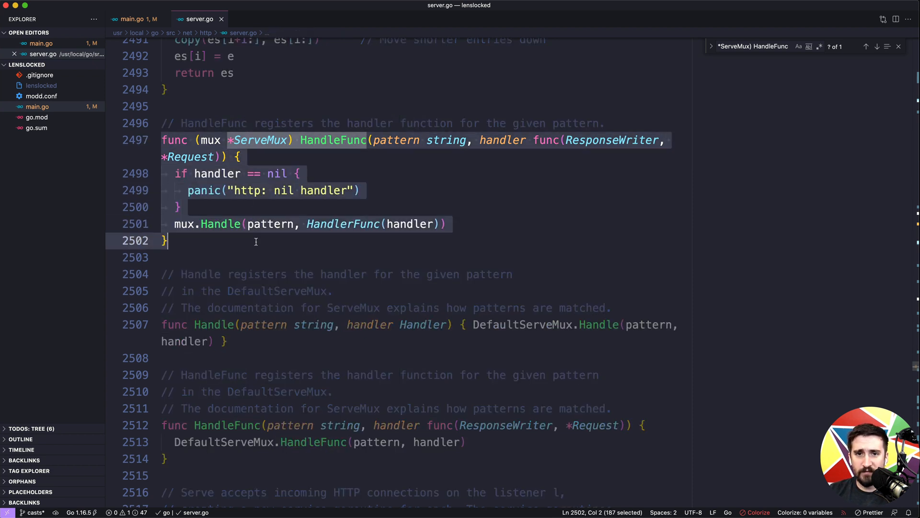
# Jump to ServeMux's Handle definition and select its handler Handler parameter
pyautogui.click(352, 157)
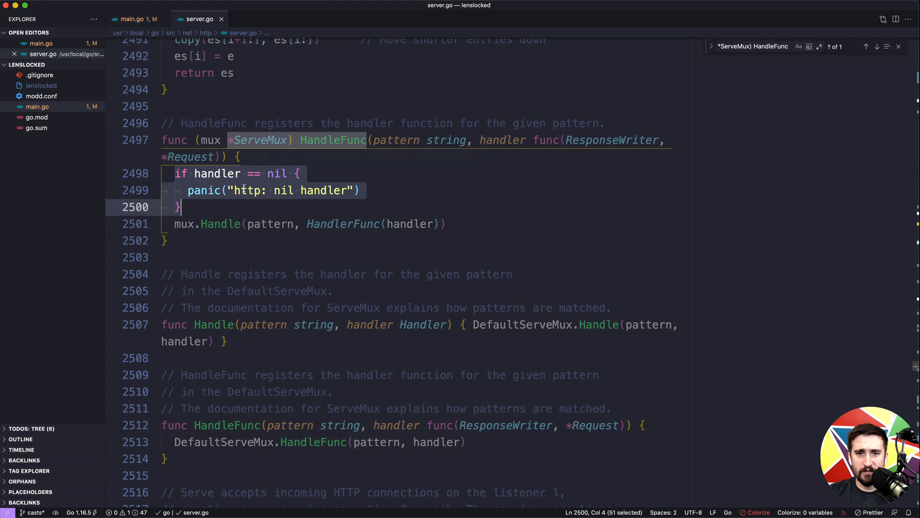
pyautogui.click(182, 207)
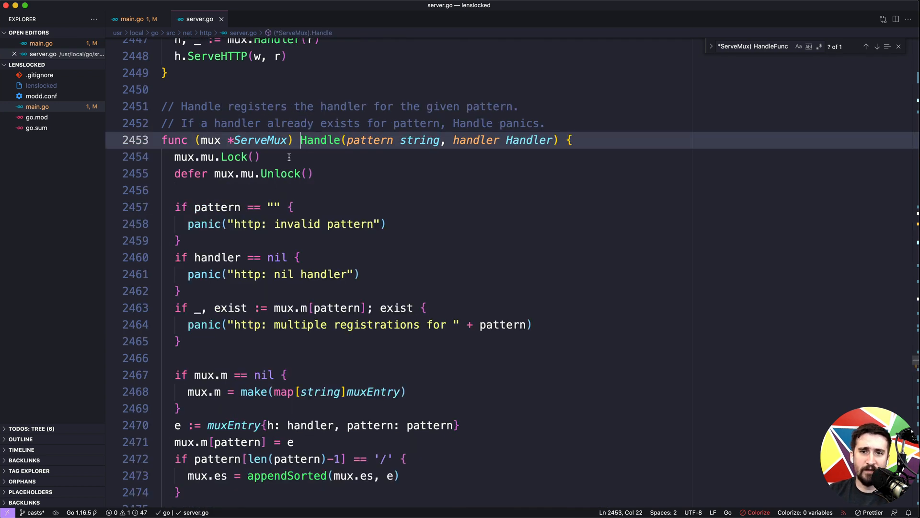
pyautogui.doubleClick(529, 140)
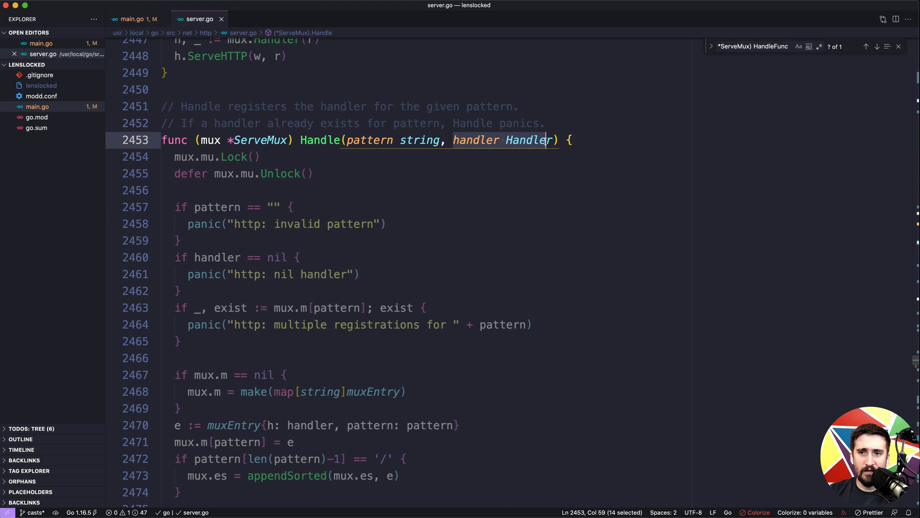
pyautogui.press('shift+Right')
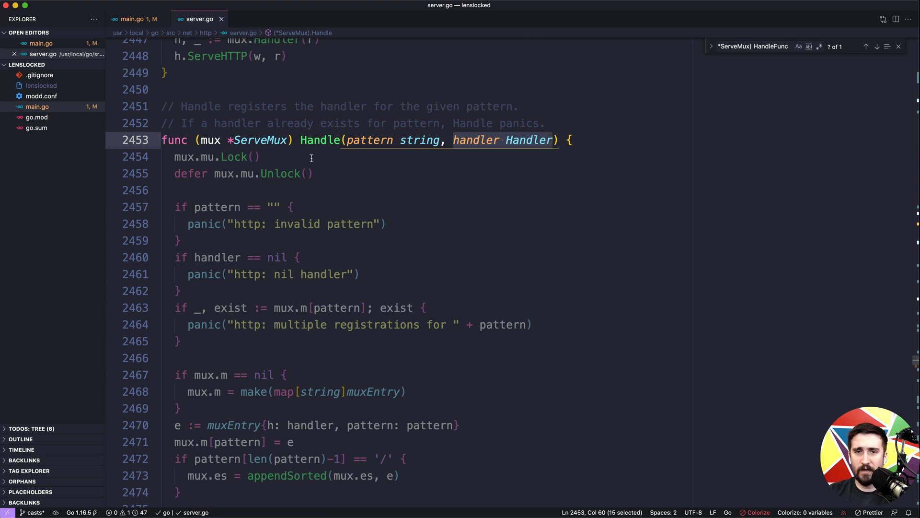
# Find HandleFunc via symbol search 'Handl' and highlight its HandlerFunc conversion
pyautogui.write('@#')
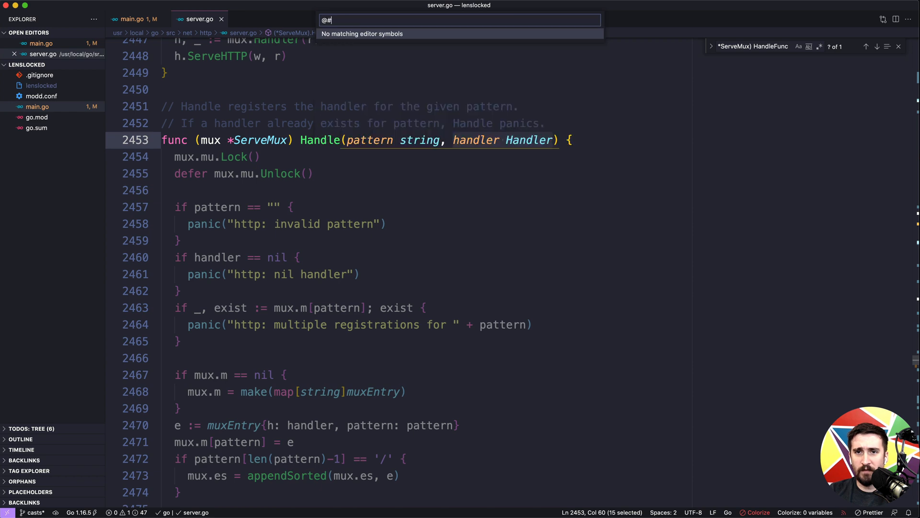
pyautogui.write('Handl')
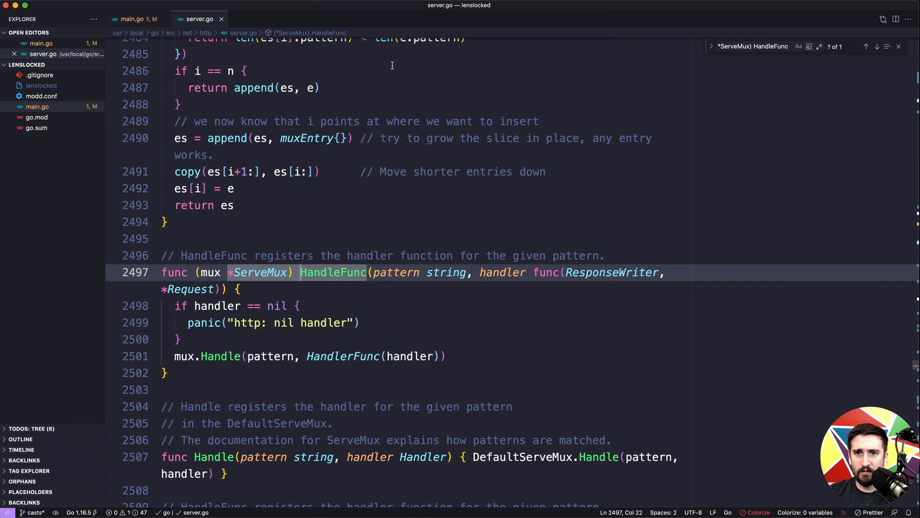
pyautogui.scroll(-3)
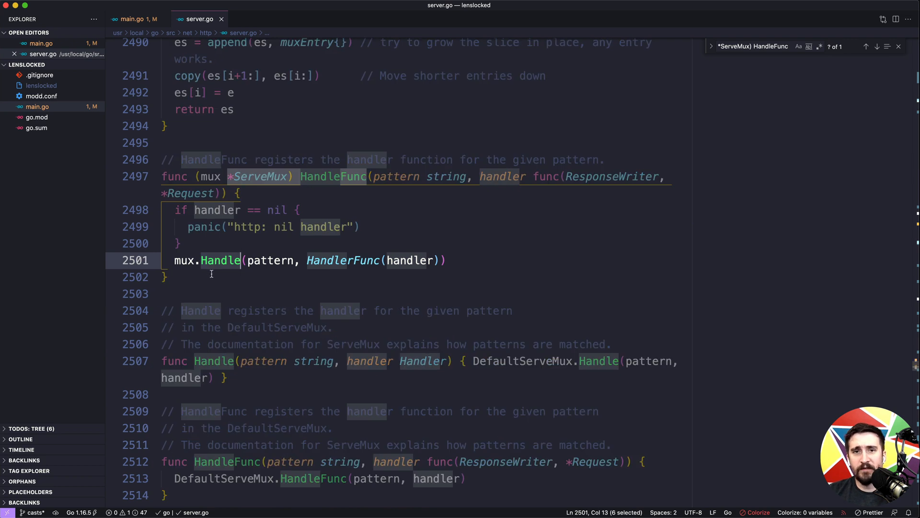
pyautogui.click(233, 276)
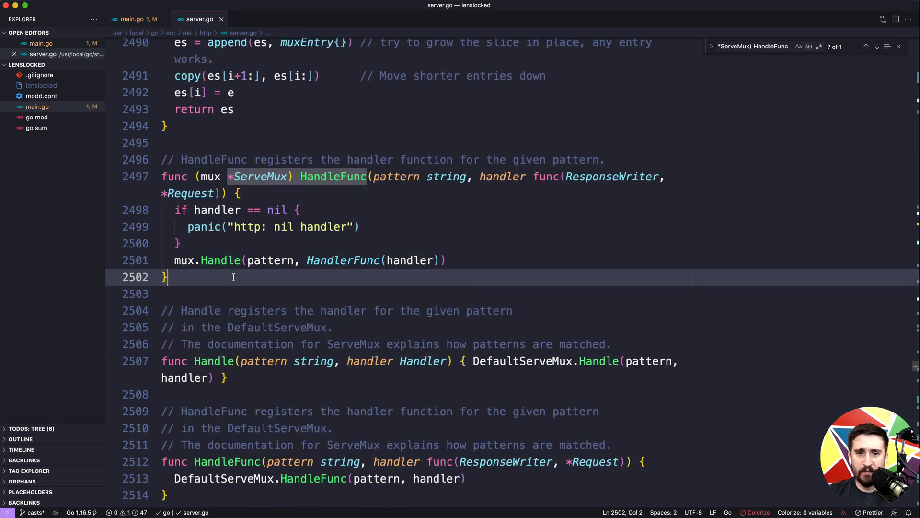
pyautogui.doubleClick(342, 260)
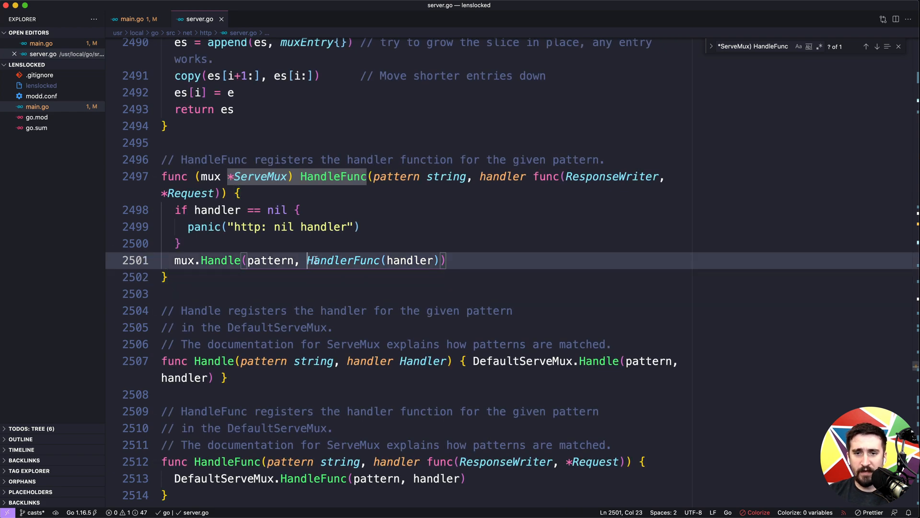
# Pass http.HandlerFunc(pathHandler) to ListenAndServe, then view server.go's HandleFunc source
pyautogui.click(136, 19)
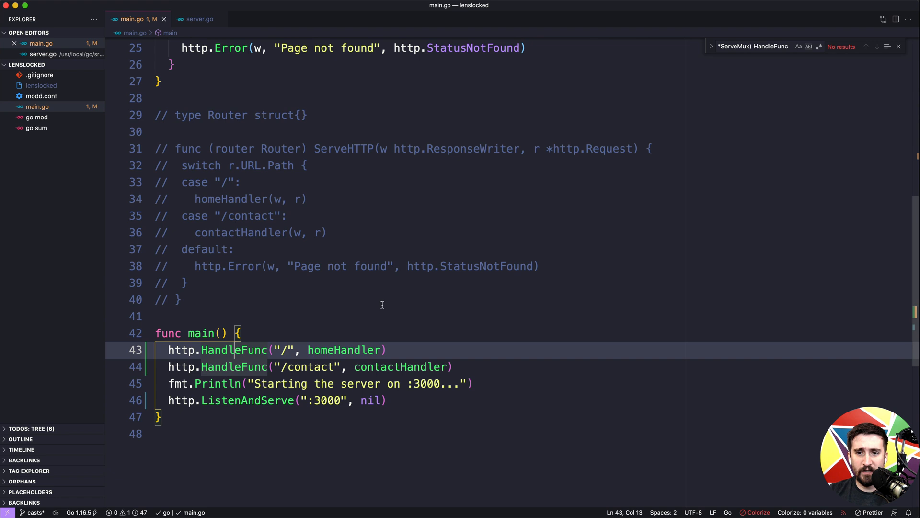
pyautogui.write('http.HandlerFunc(')
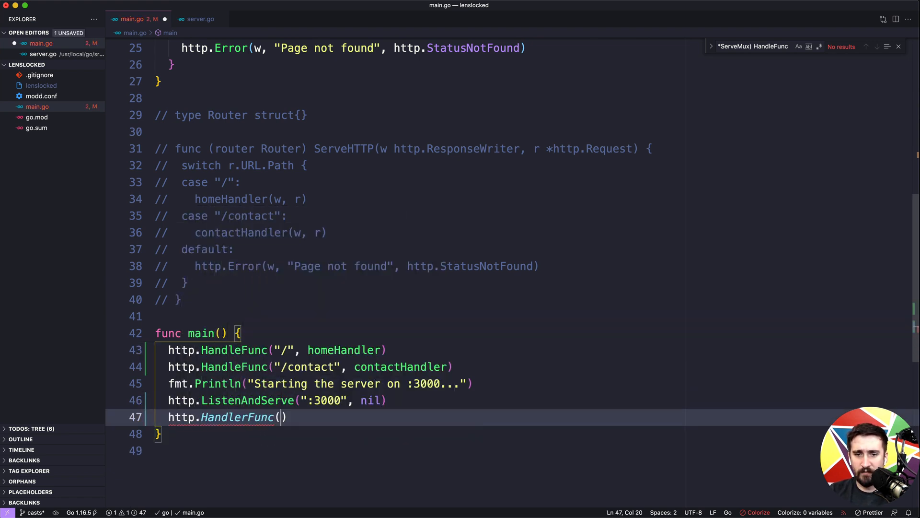
pyautogui.write('pathHandler')
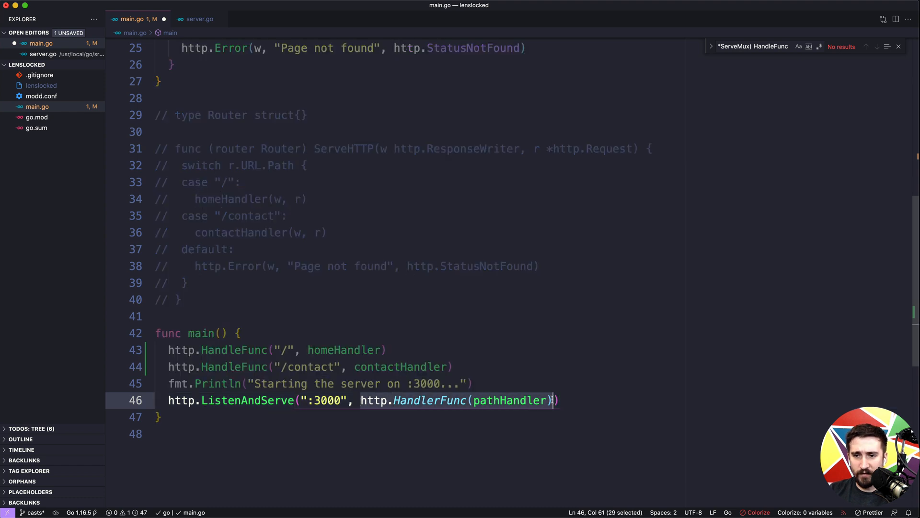
pyautogui.moveTo(187, 18)
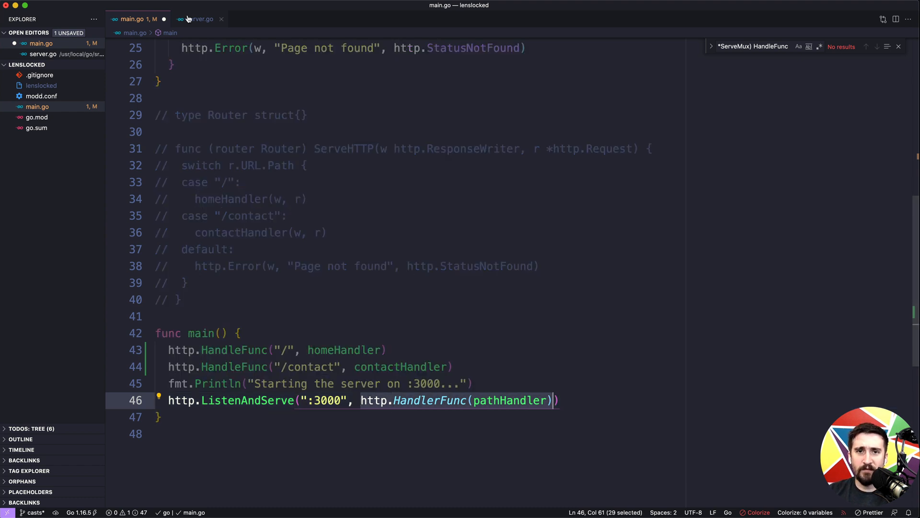
pyautogui.click(201, 19)
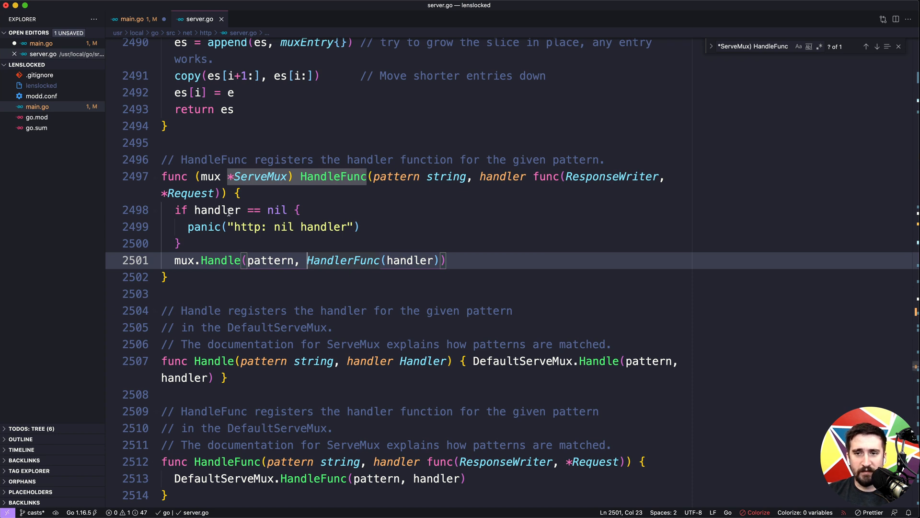
# Read ServeMux's Handle method definition in server.go, then return to main.go
pyautogui.scroll(-3)
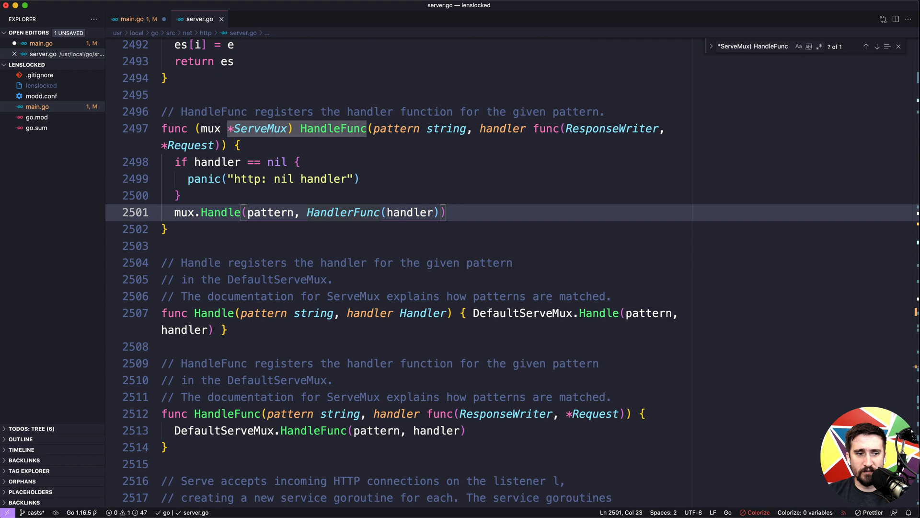
pyautogui.click(203, 228)
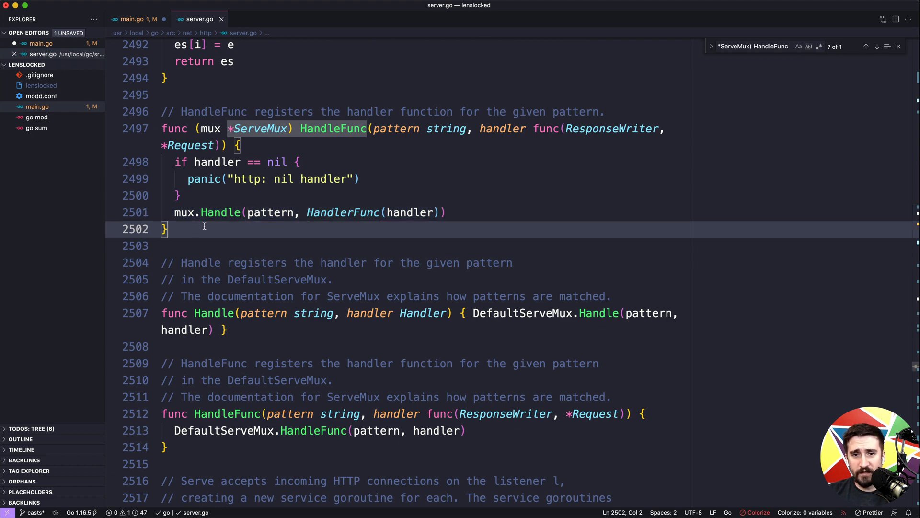
pyautogui.click(216, 212)
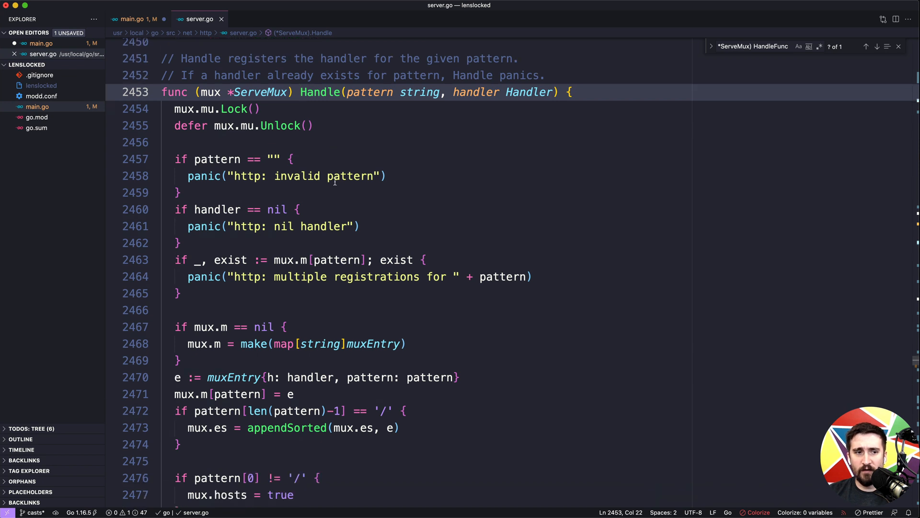
pyautogui.click(301, 142)
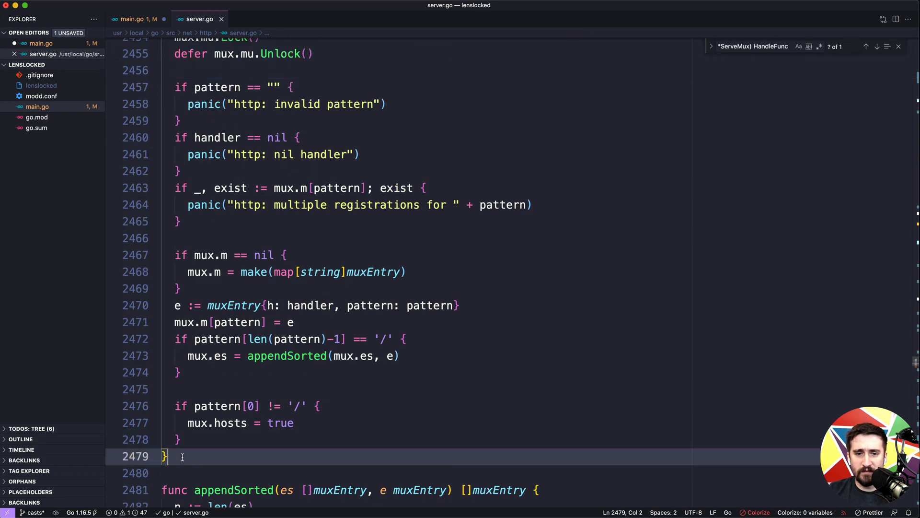
pyautogui.scroll(3)
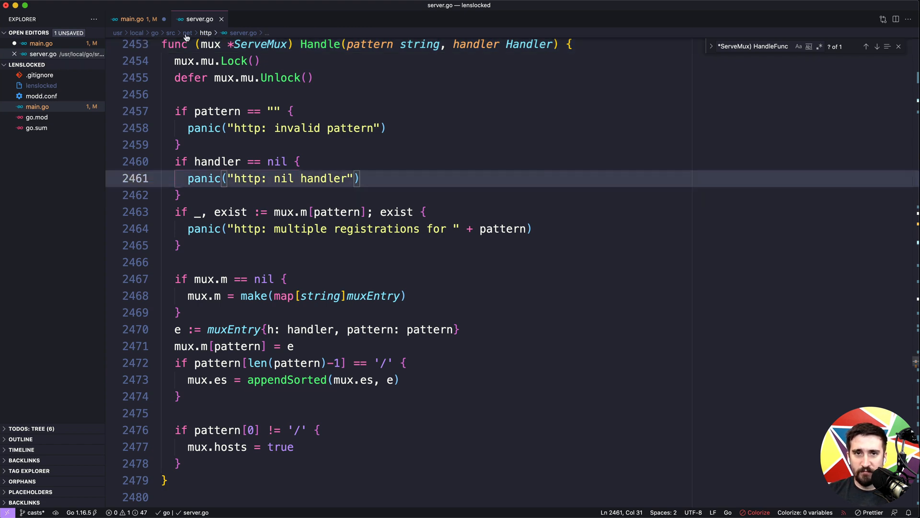
pyautogui.click(136, 19)
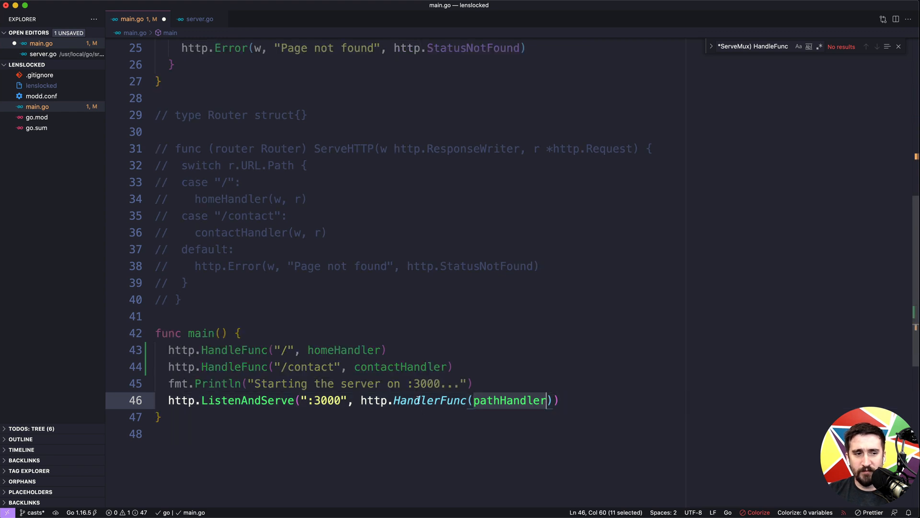
pyautogui.moveTo(429, 400)
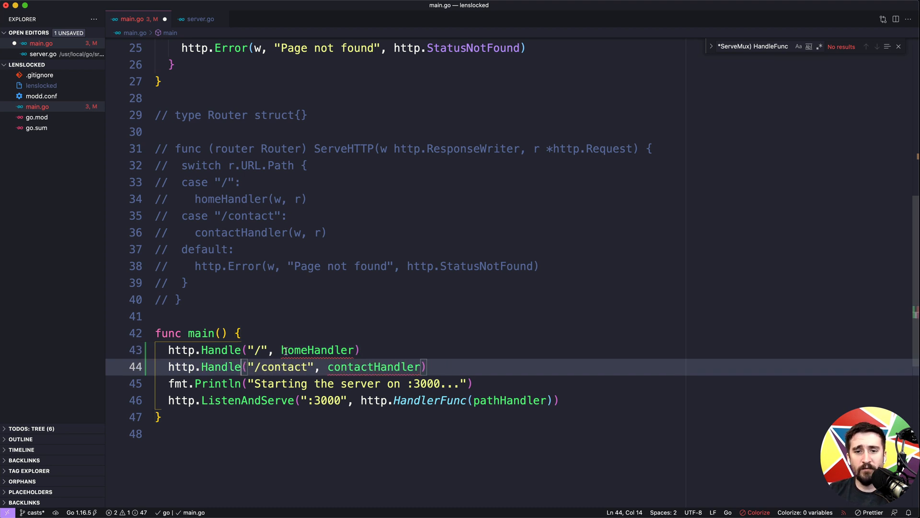
# Register both routes with http.Handle and http.HandlerFunc-wrapped handlers, passing nil to ListenAndServe
pyautogui.write('http.h')
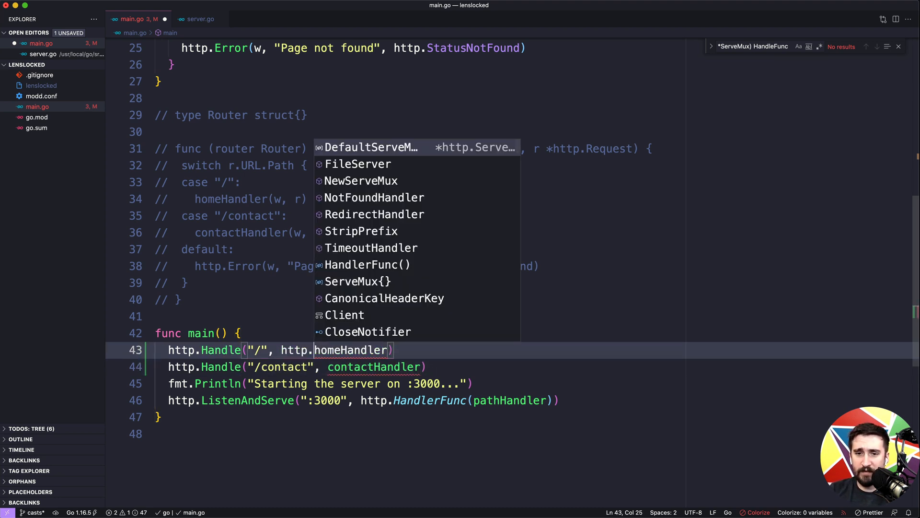
pyautogui.write('HandlerFunc(')
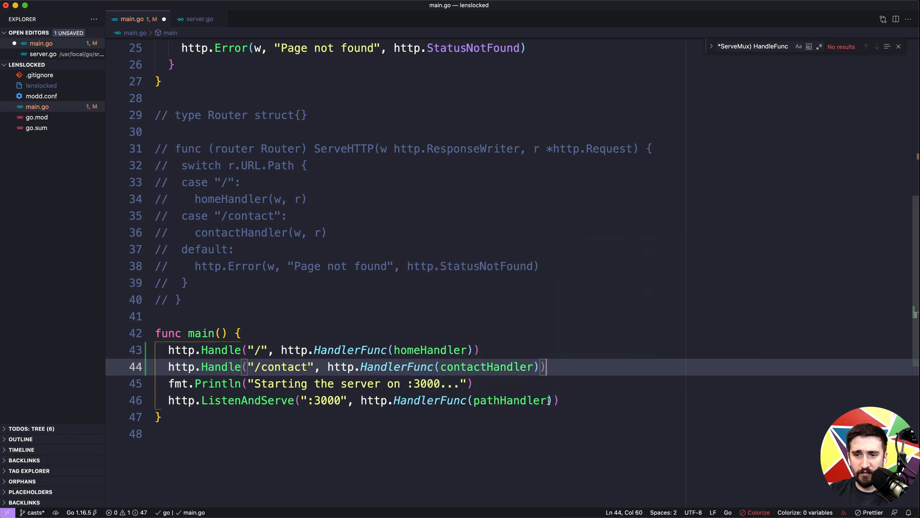
pyautogui.write('nil')
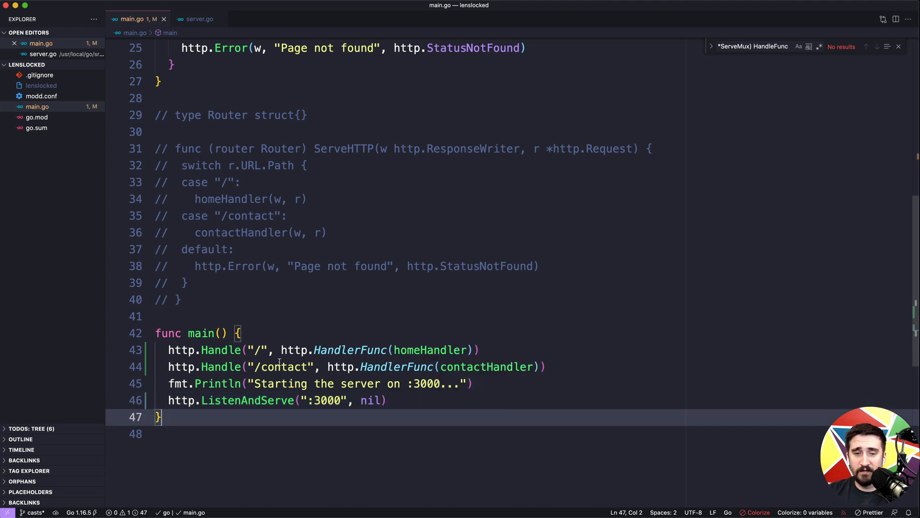
pyautogui.click(227, 349)
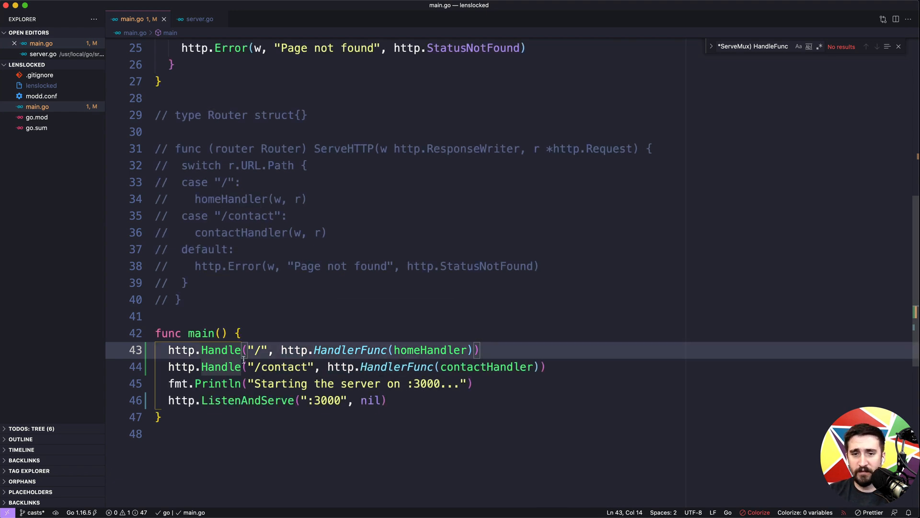
pyautogui.write('Fu')
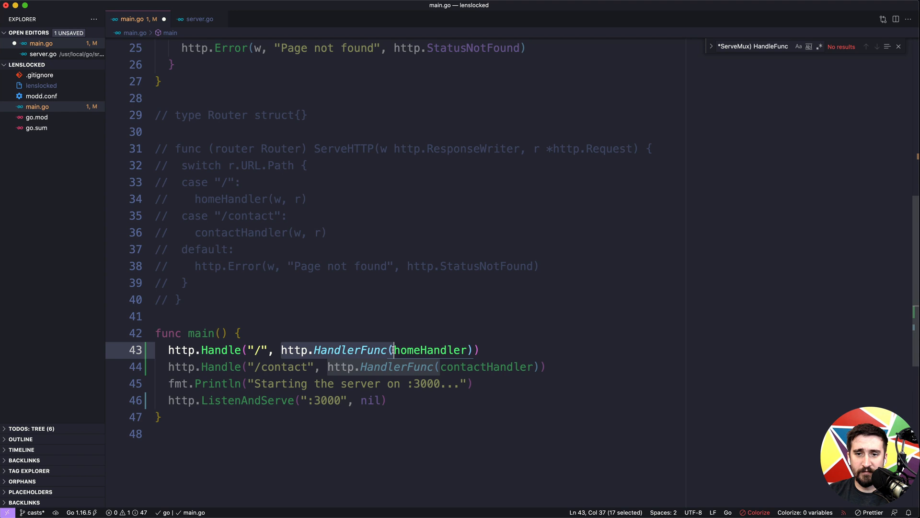
pyautogui.moveTo(220, 350)
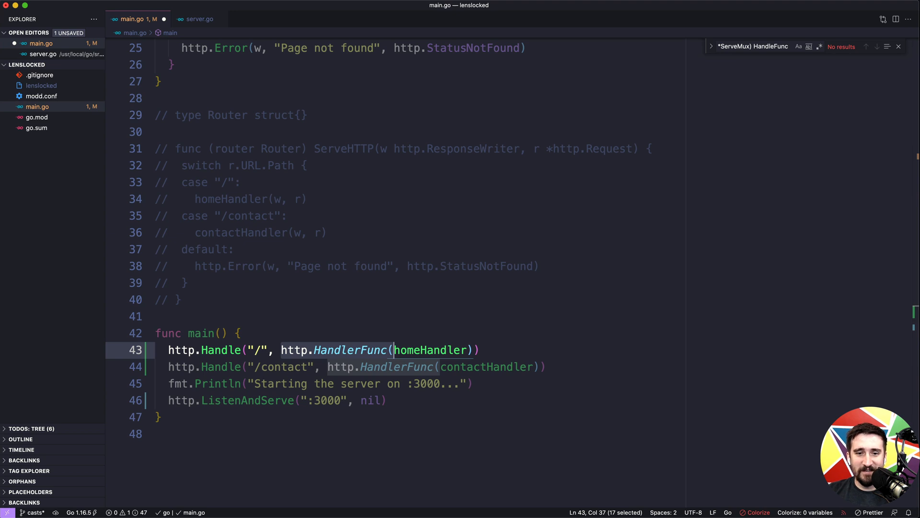
# Use http.HandleFunc with http.HandlerFunc(homeHandler).ServeHTTP and contactHandler's ServeHTTP on both routes
pyautogui.click(253, 350)
pyautogui.write('Func')
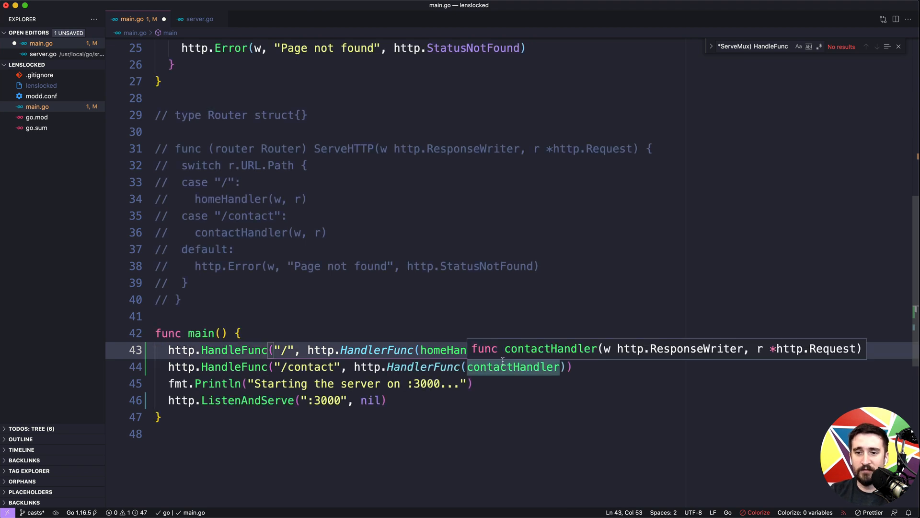
pyautogui.write('.ServeHTTP')
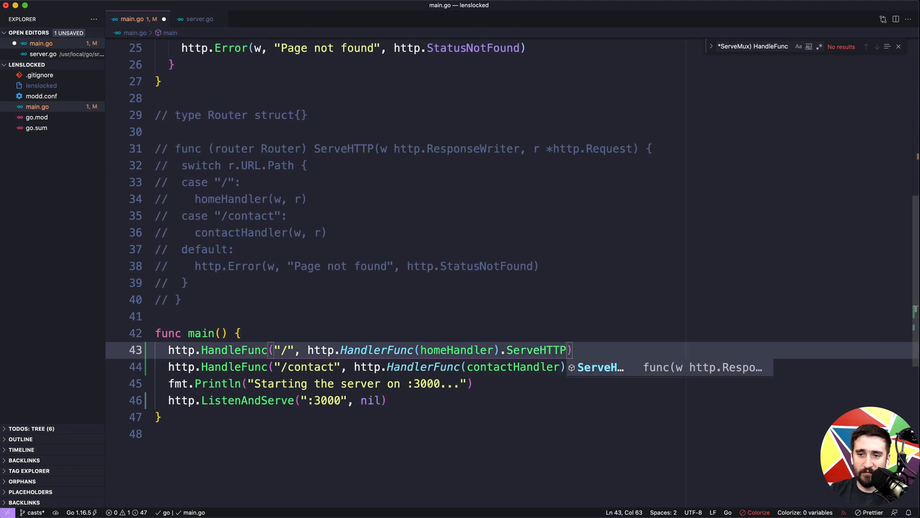
pyautogui.doubleClick(538, 350)
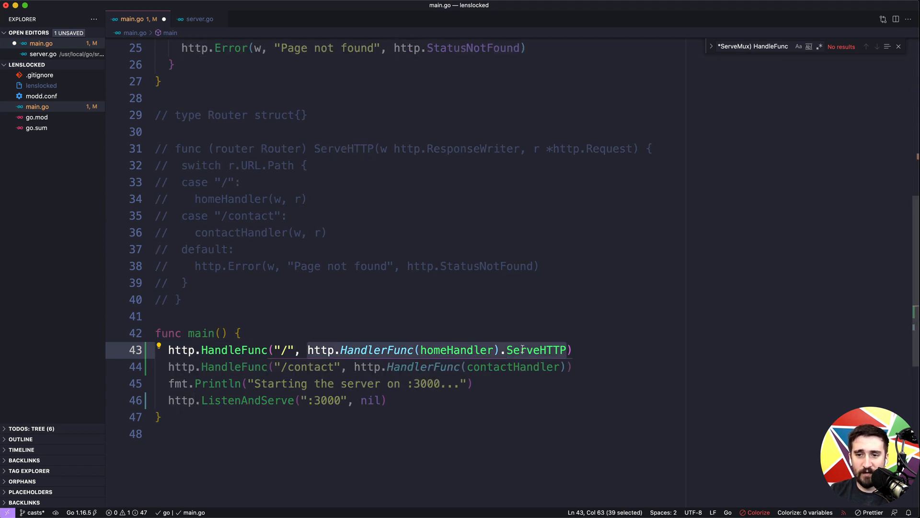
pyautogui.moveTo(535, 350)
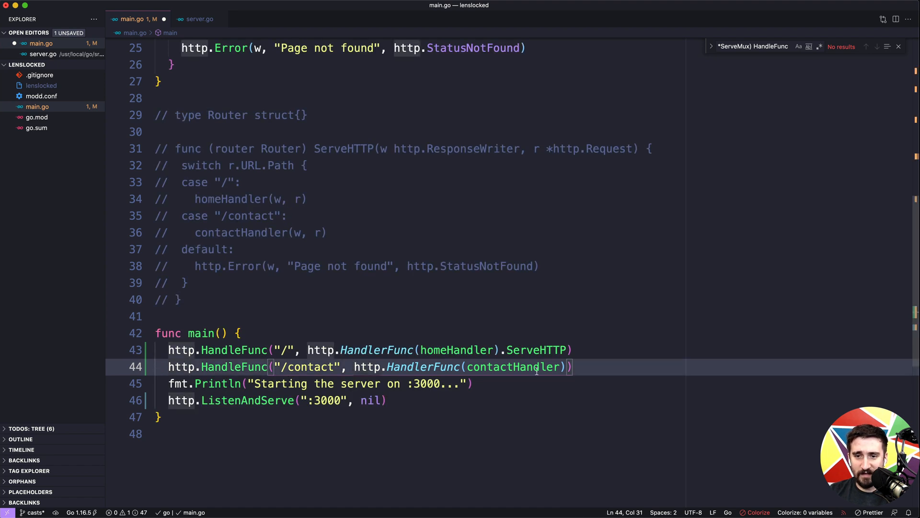
pyautogui.write('.ServeHTTP')
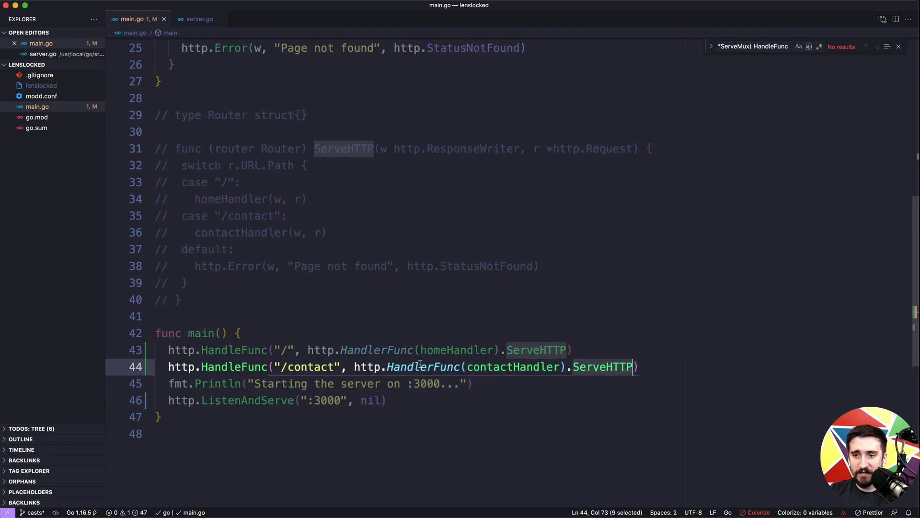
pyautogui.click(388, 366)
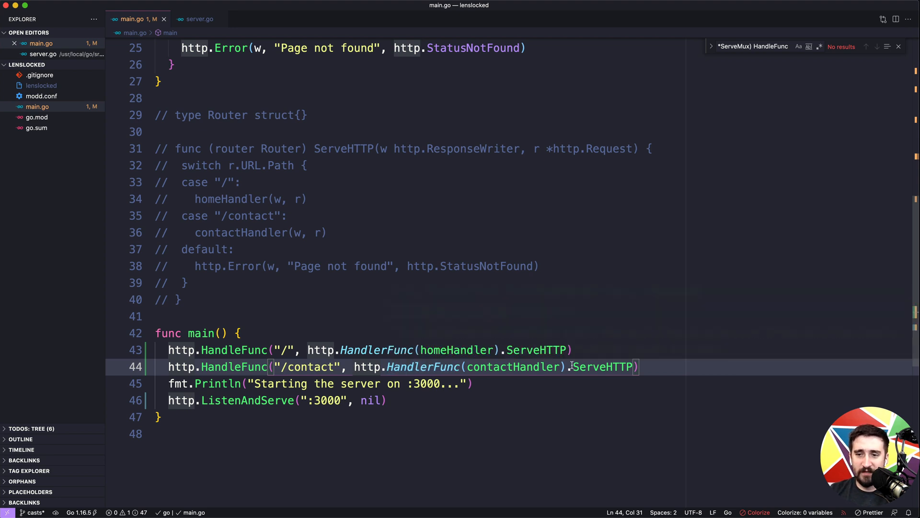
pyautogui.doubleClick(601, 366)
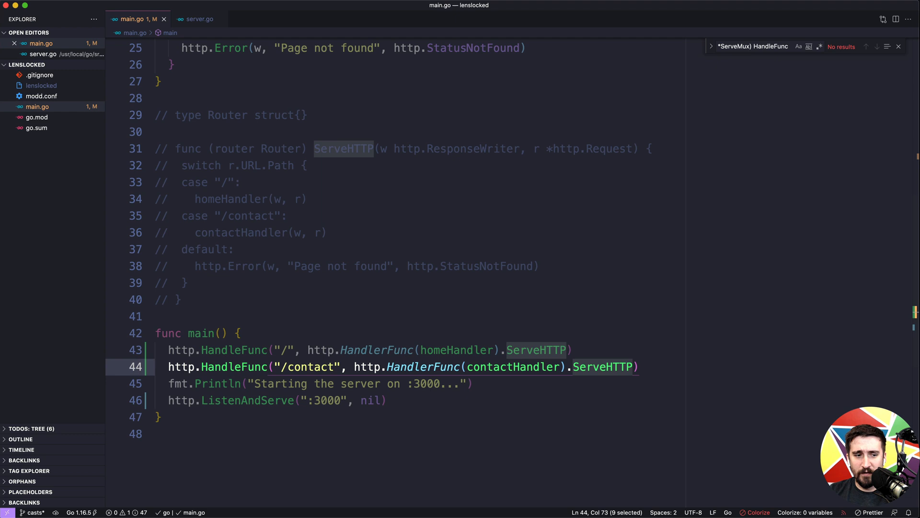
# Declare 'type Server struct{}' with an empty func (s *Server) HomeHandler() method
pyautogui.click(322, 332)
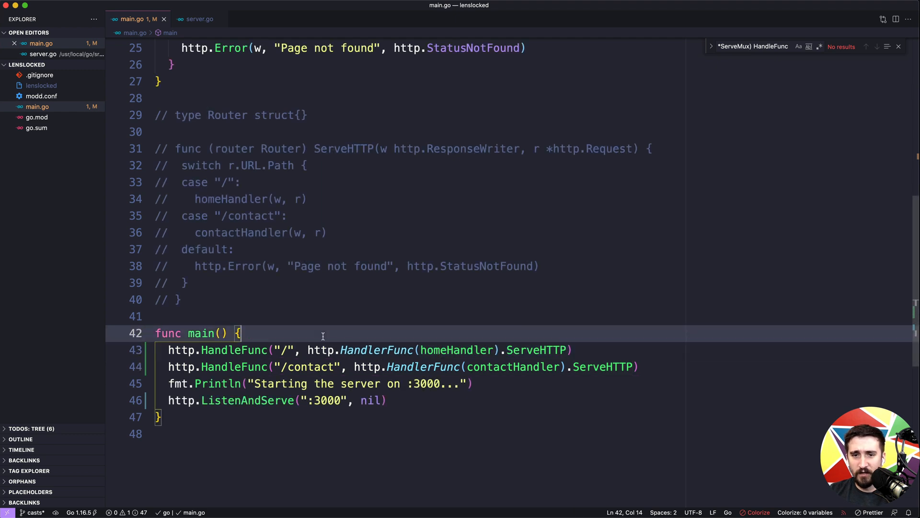
pyautogui.write('type')
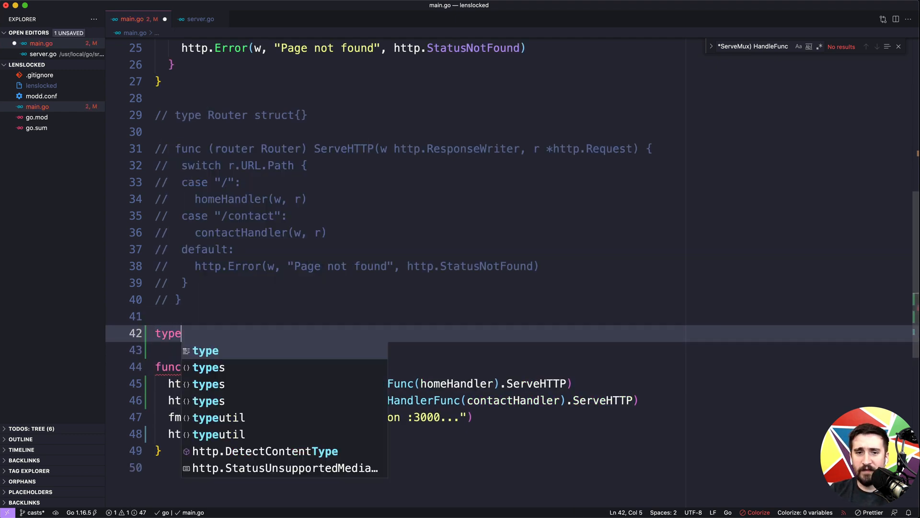
pyautogui.write('Server')
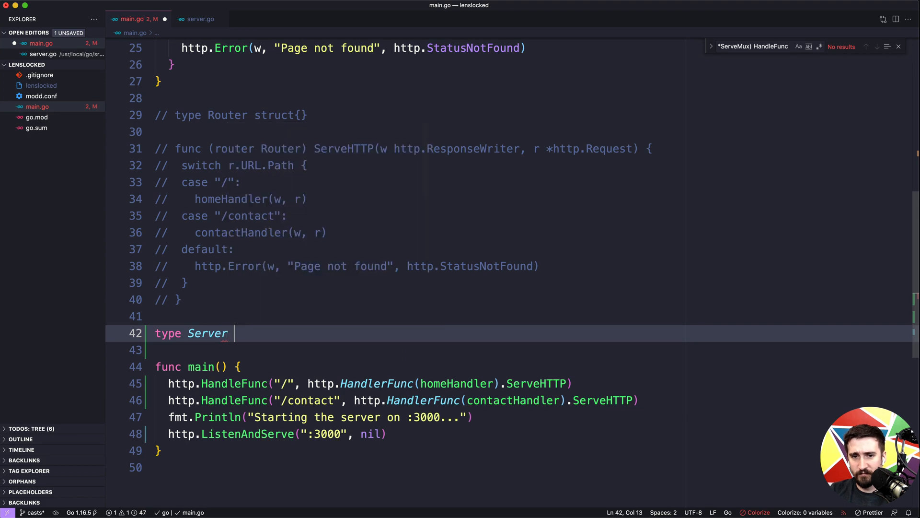
pyautogui.write('struct{}')
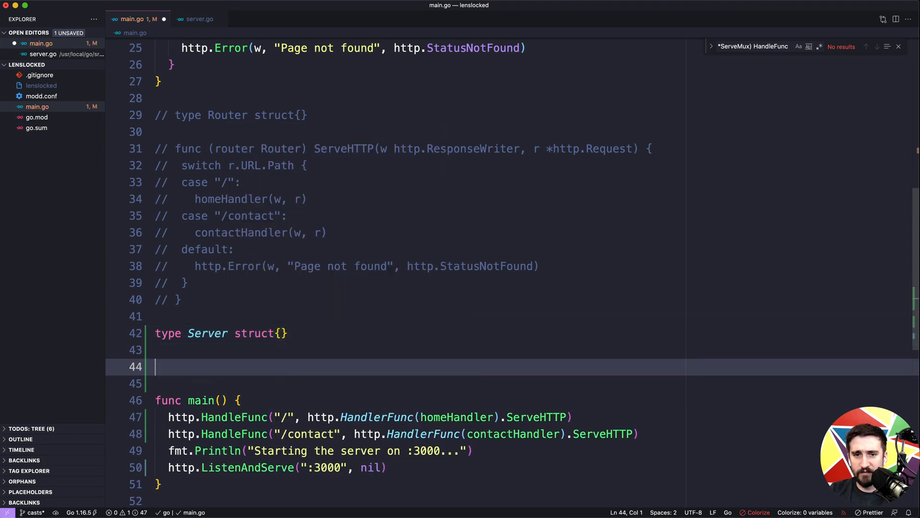
pyautogui.write('func (s)')
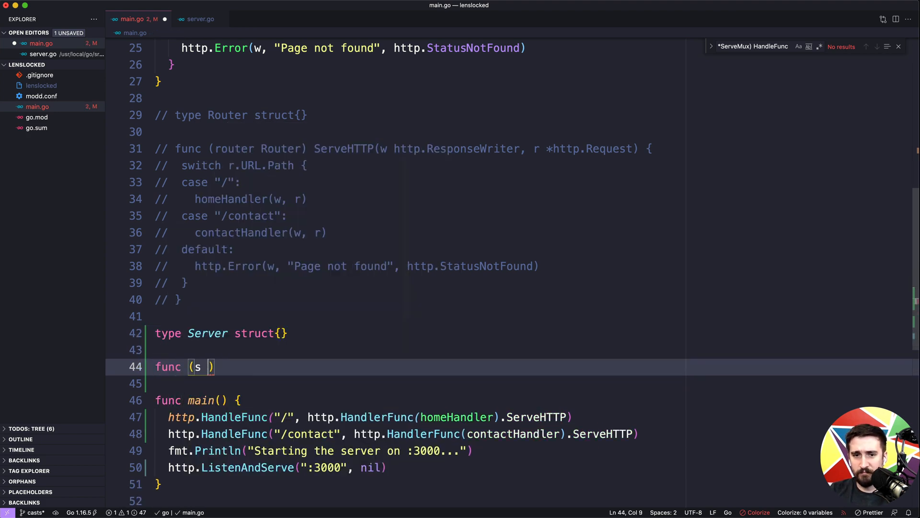
pyautogui.write('*Server) Hom')
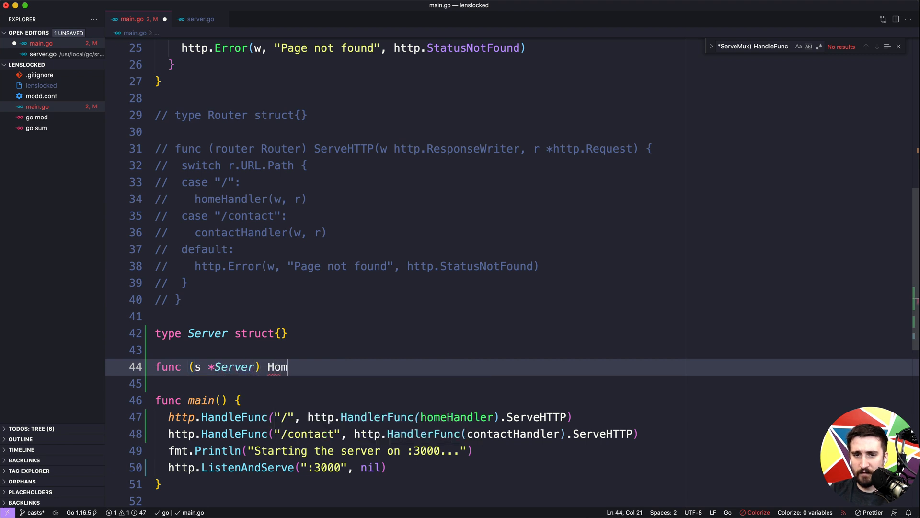
pyautogui.write('eHand')
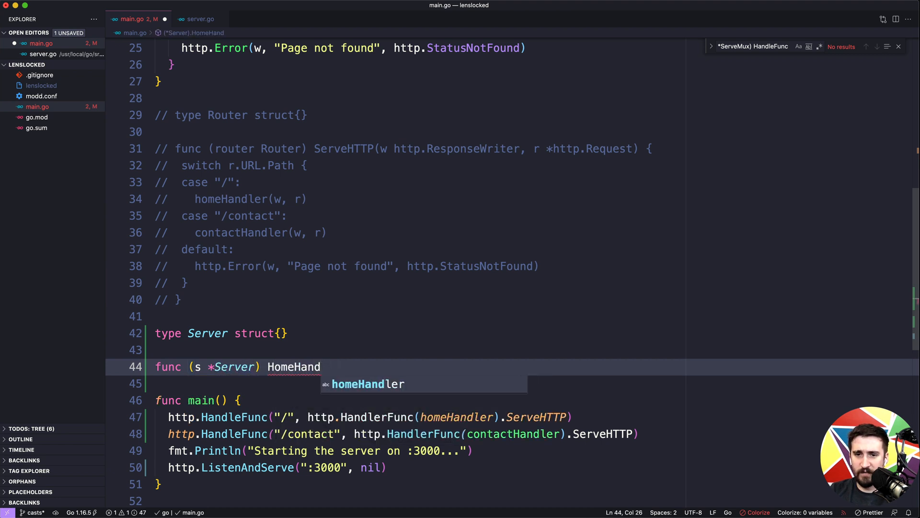
pyautogui.write('ler()')
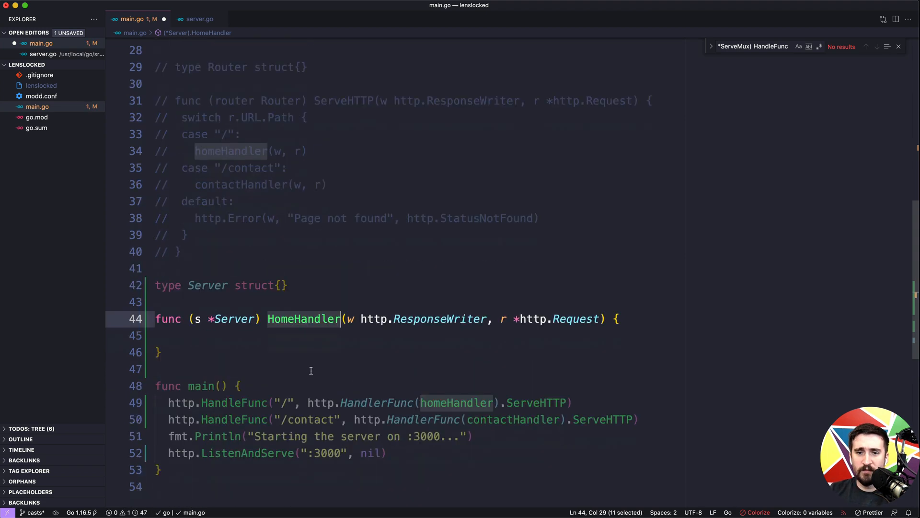
# Add 'var s Server' in main and route "/" to s.HomeHandler
pyautogui.write('var s')
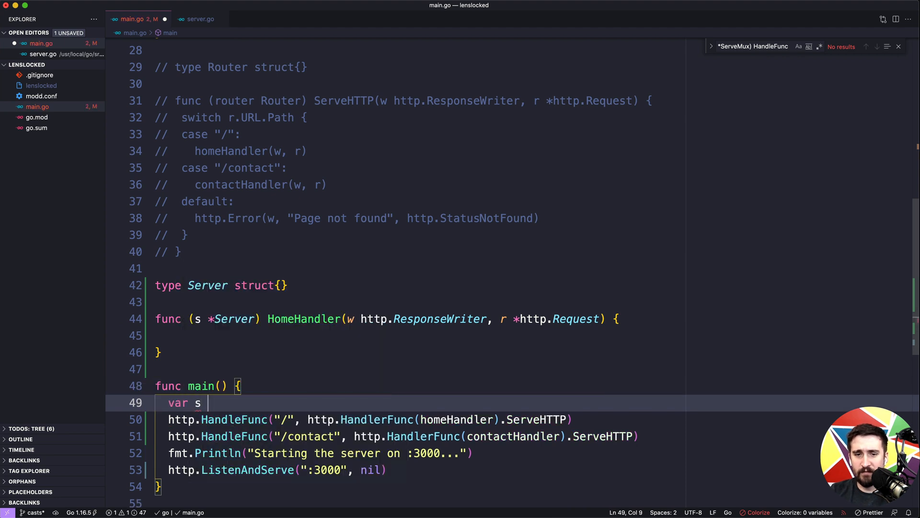
pyautogui.write('Server')
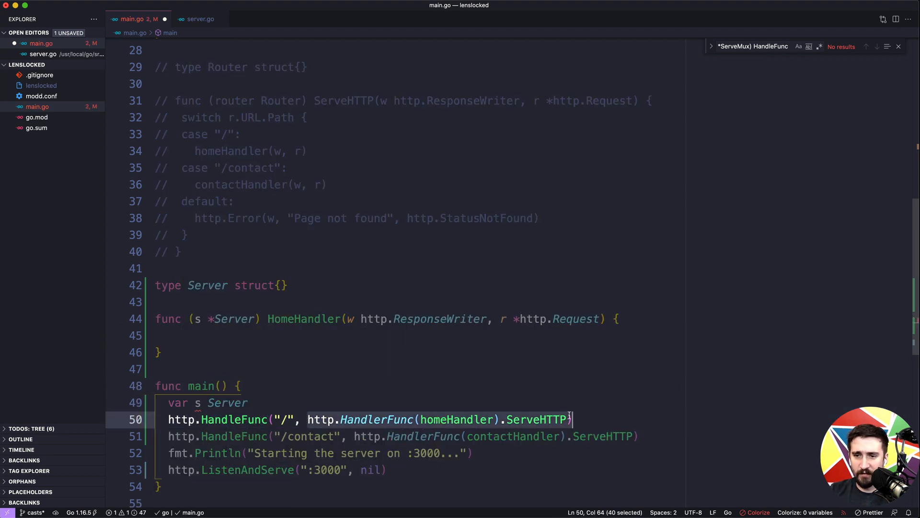
pyautogui.write('s.Home')
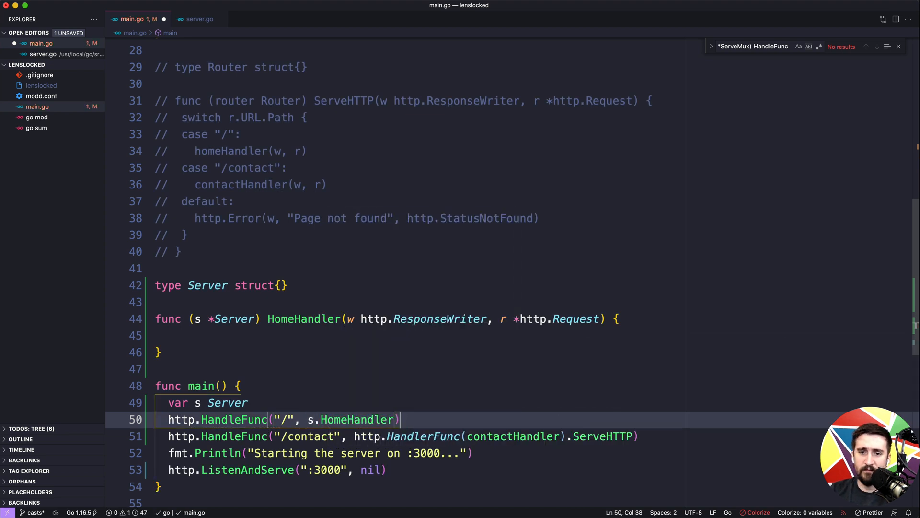
pyautogui.doubleClick(355, 419)
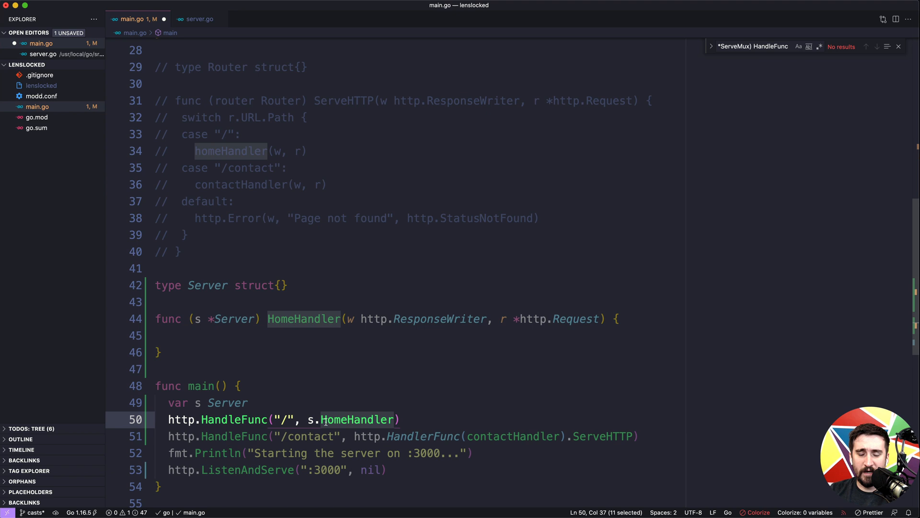
pyautogui.moveTo(286, 405)
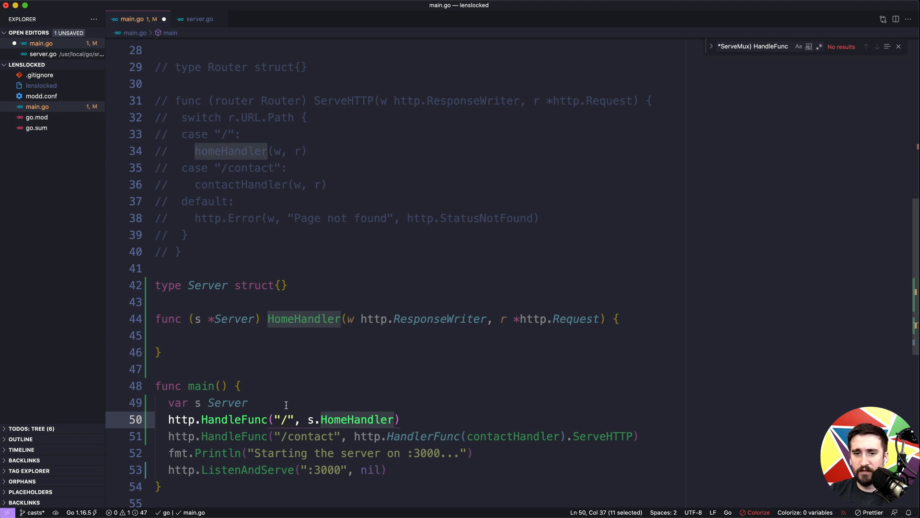
# Look over homeHandler, then give the Server struct a 'DB string' field
pyautogui.scroll(3)
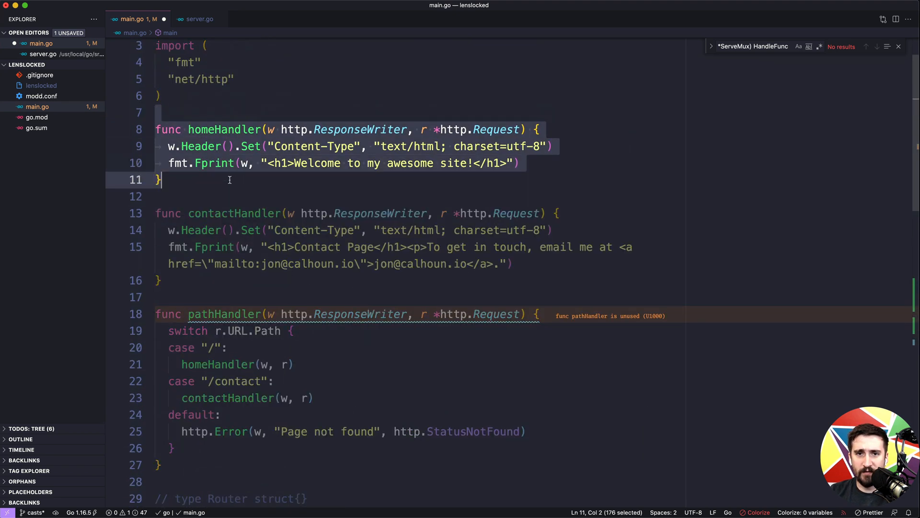
pyautogui.click(229, 180)
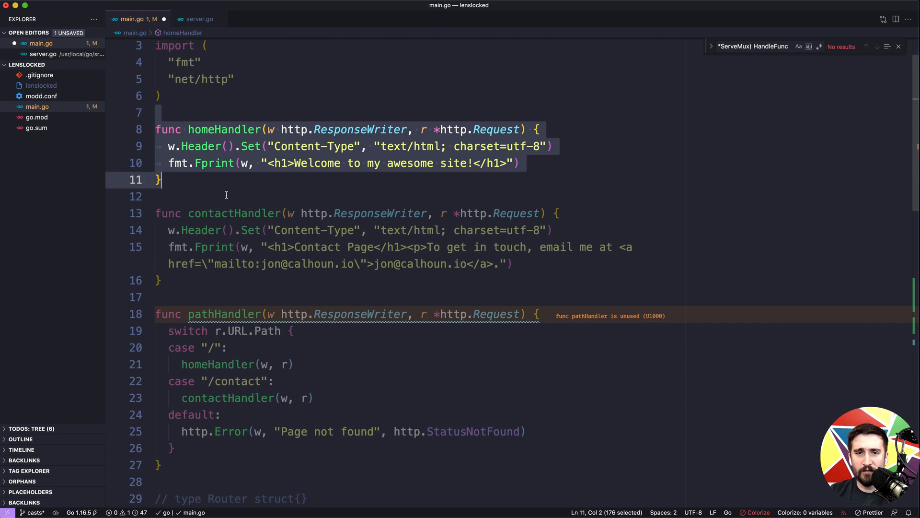
pyautogui.scroll(-3)
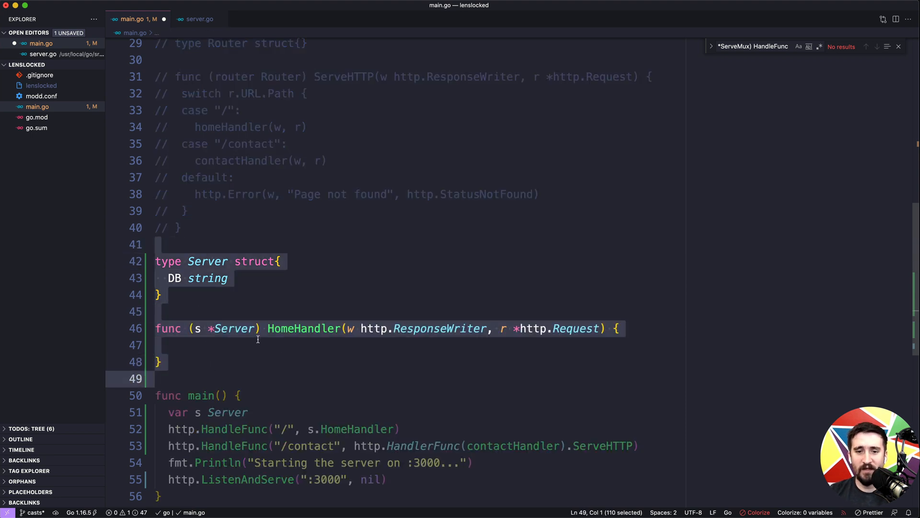
# Register /contact with http.Handle and http.HandlerFunc(contactHandler), removing the trailing .ServeHTTP
pyautogui.click(246, 381)
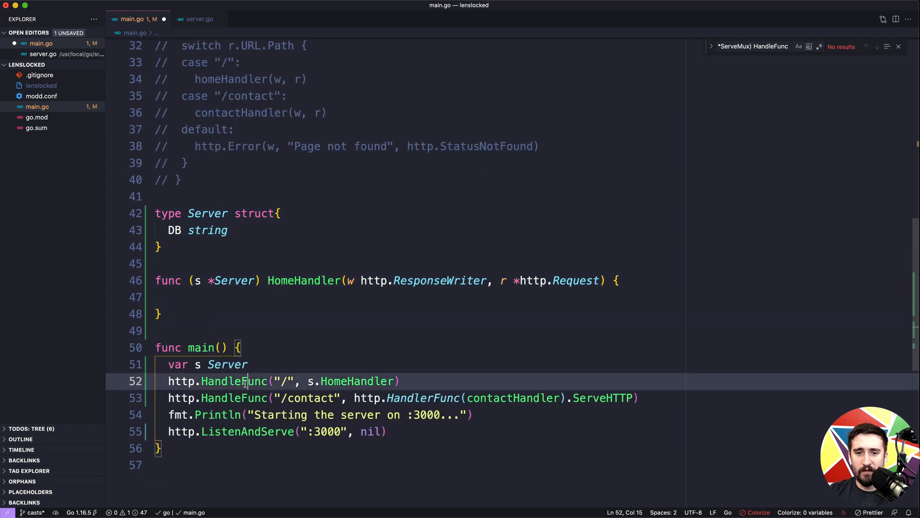
pyautogui.doubleClick(234, 381)
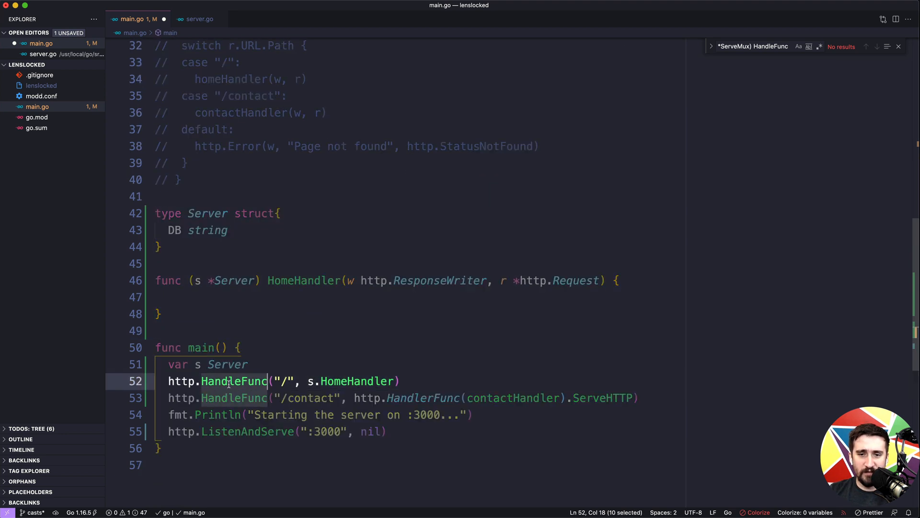
pyautogui.moveTo(233, 381)
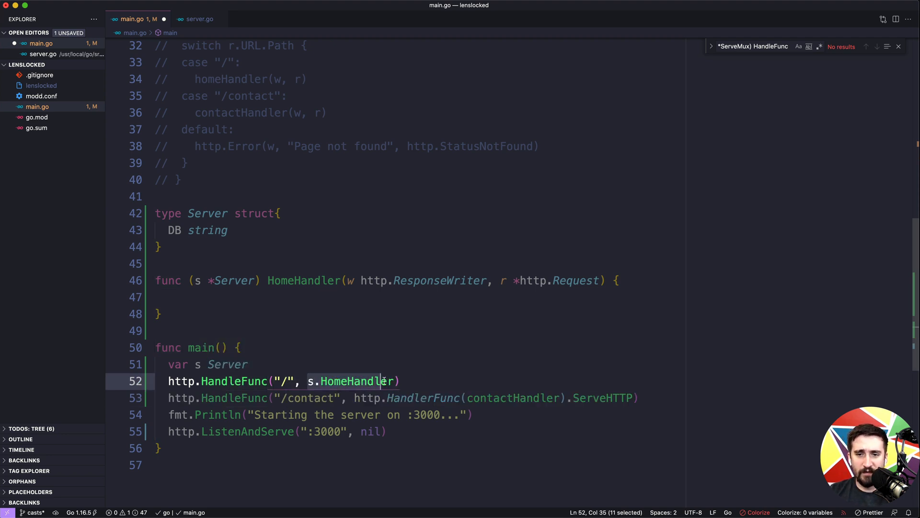
pyautogui.click(269, 398)
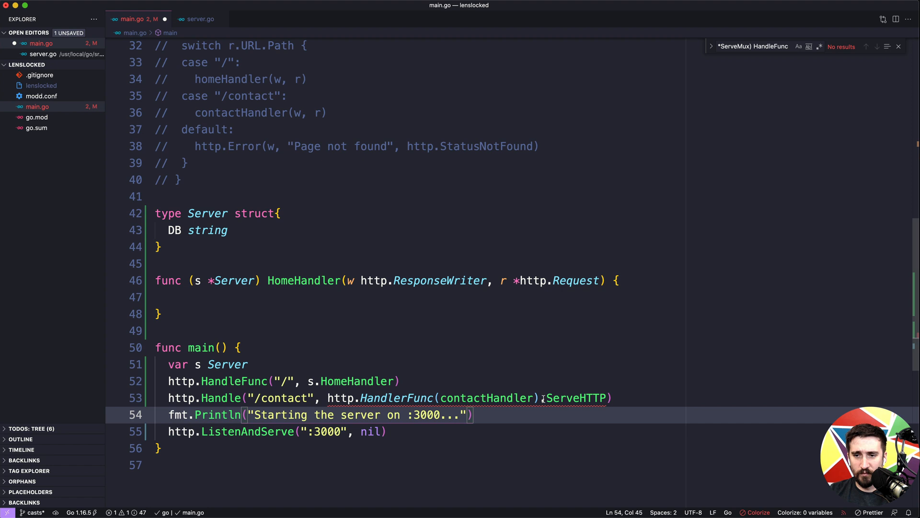
pyautogui.press('Backspace')
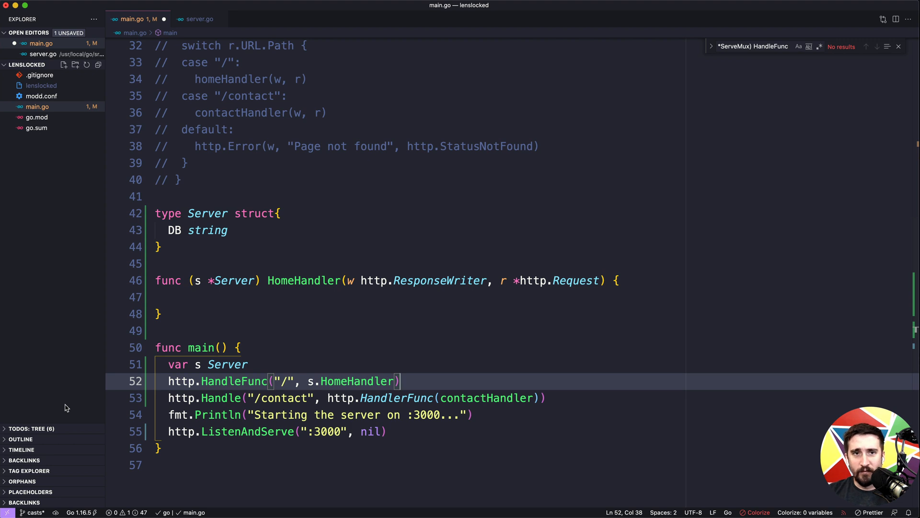
pyautogui.moveTo(58, 395)
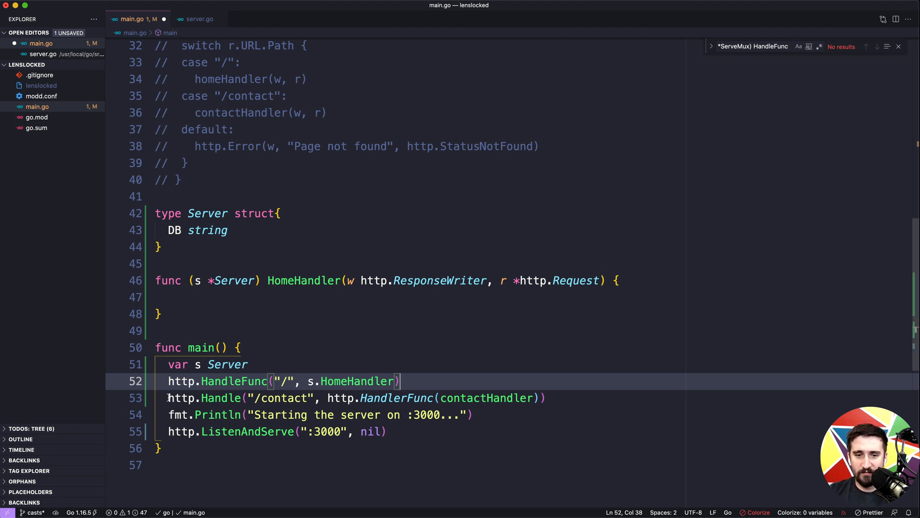
pyautogui.doubleClick(233, 380)
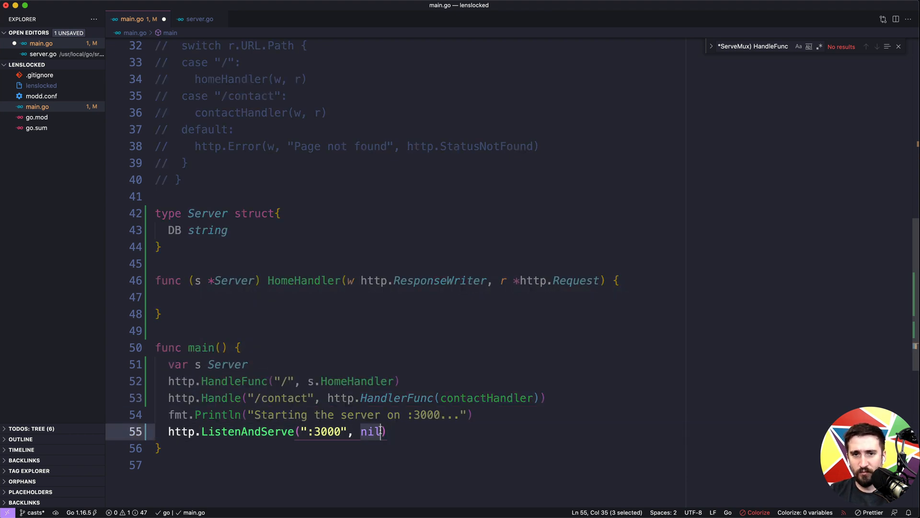
# Pass router instead of nil to http.ListenAndServe and declare 'var router Router' in main
pyautogui.scroll(3)
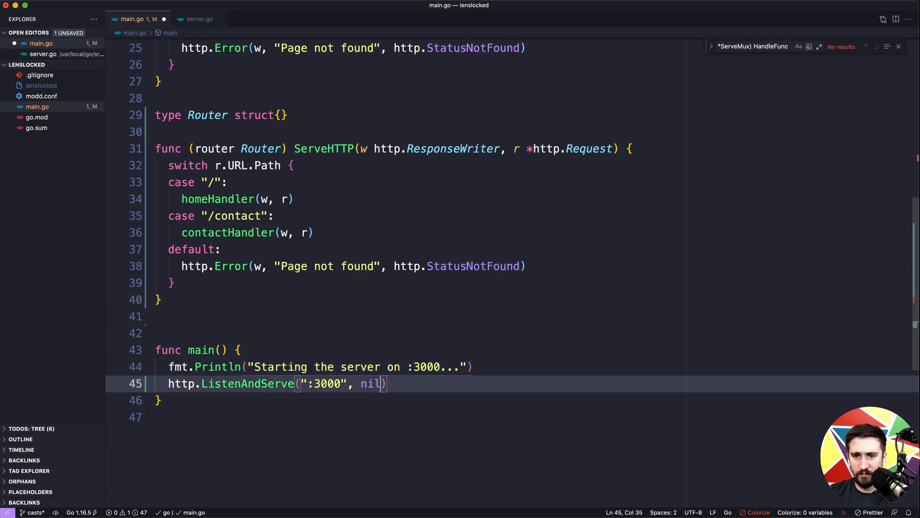
pyautogui.press('Backspace')
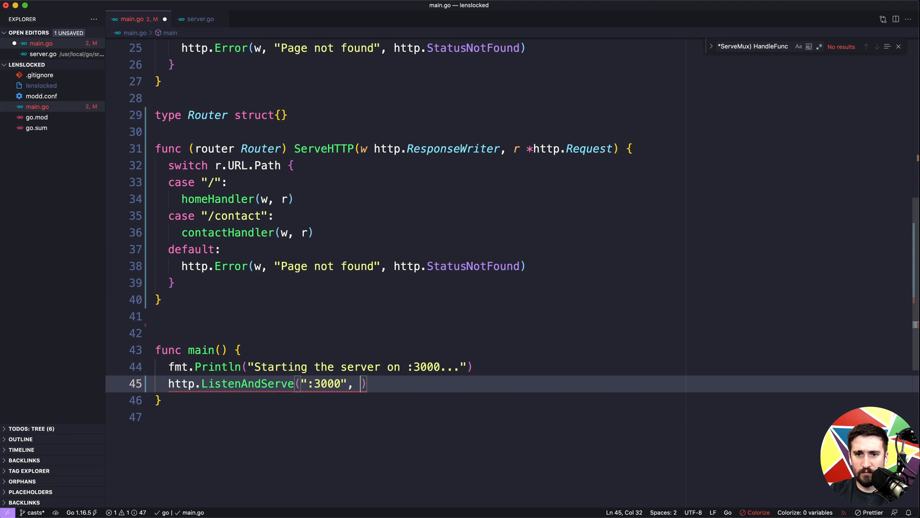
pyautogui.write('router')
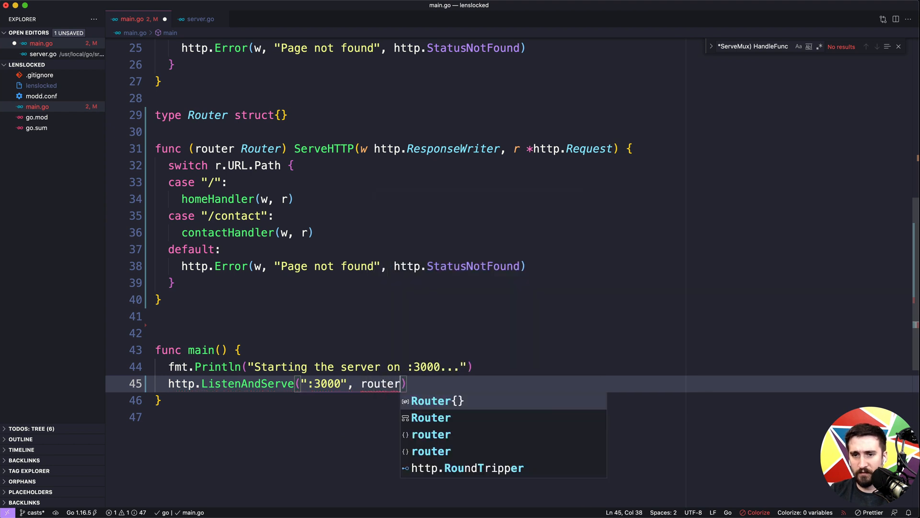
pyautogui.write('var router Router')
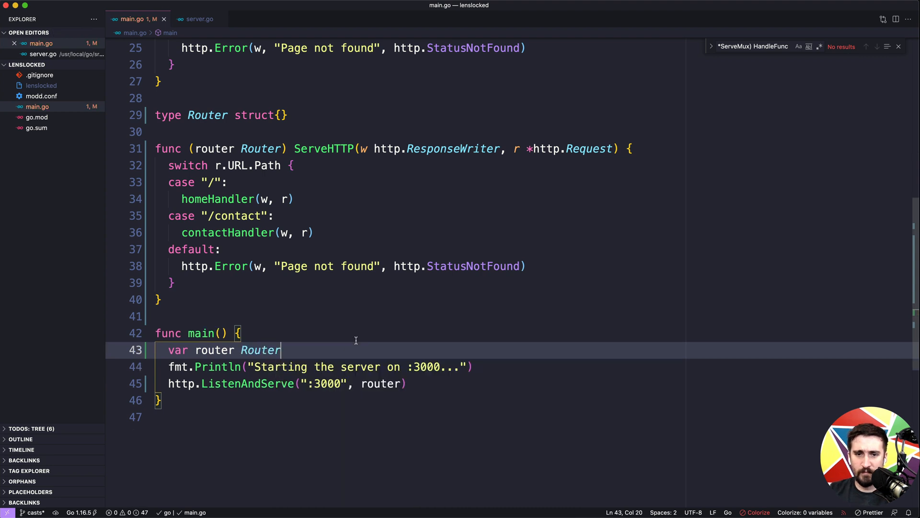
pyautogui.scroll(3)
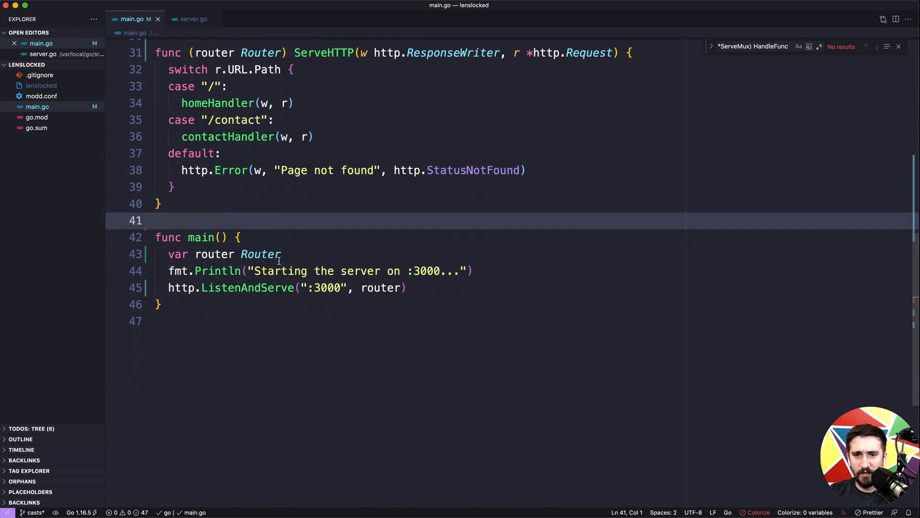
pyautogui.scroll(3)
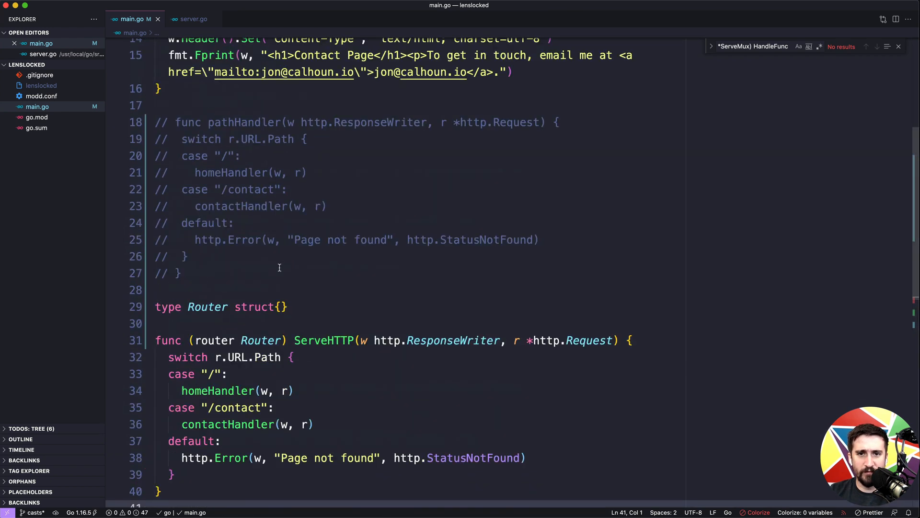
pyautogui.scroll(3)
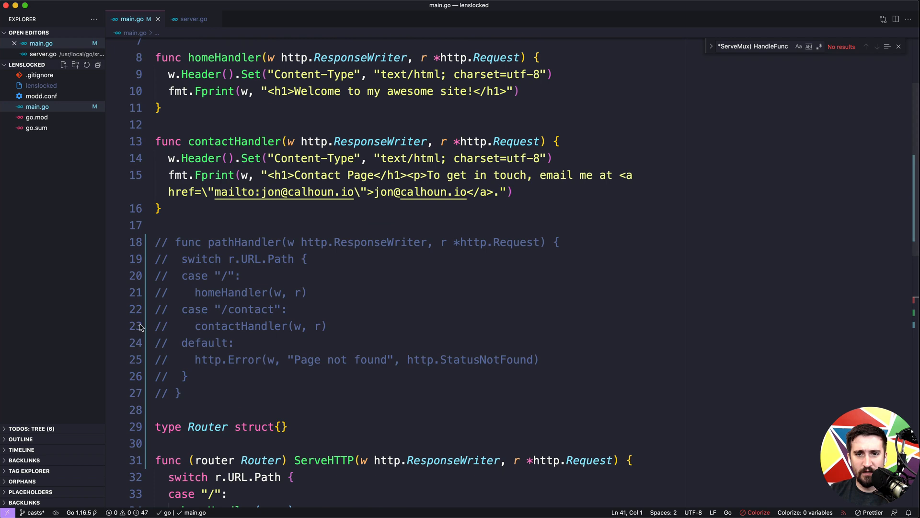
pyautogui.scroll(-3)
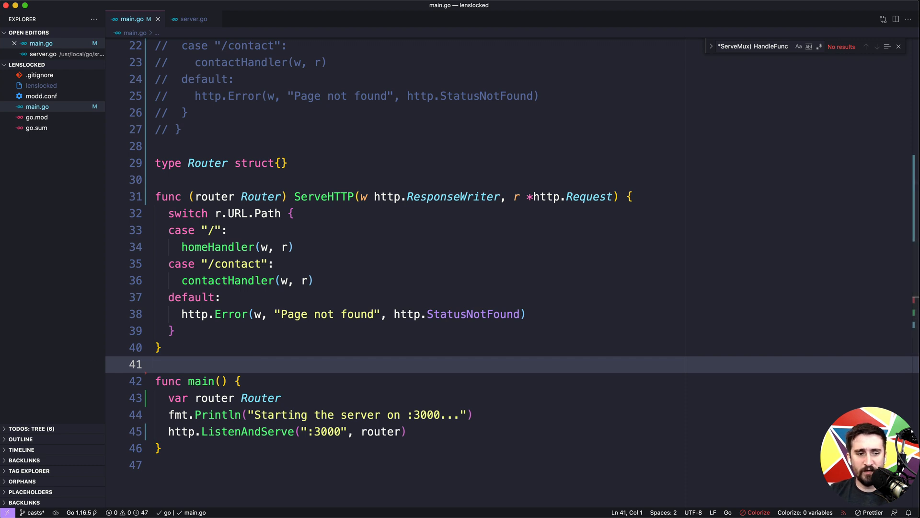
pyautogui.moveTo(256, 359)
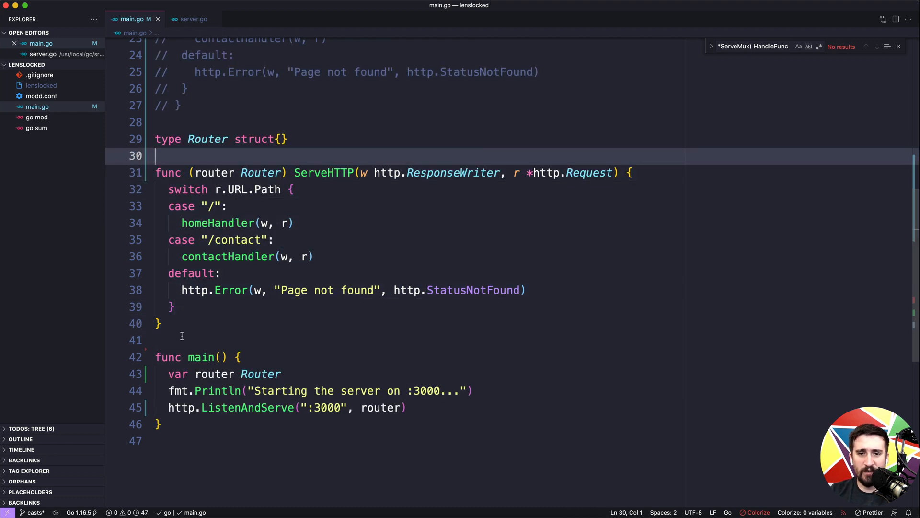
pyautogui.click(181, 340)
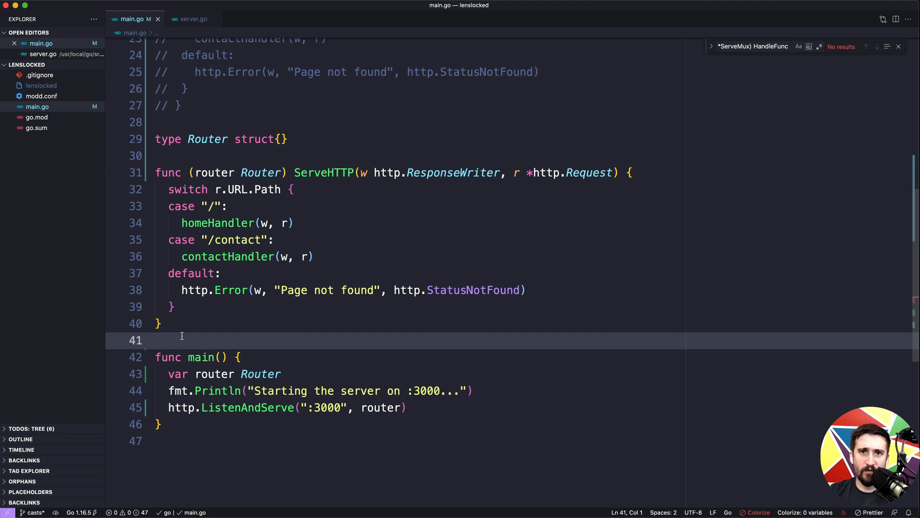